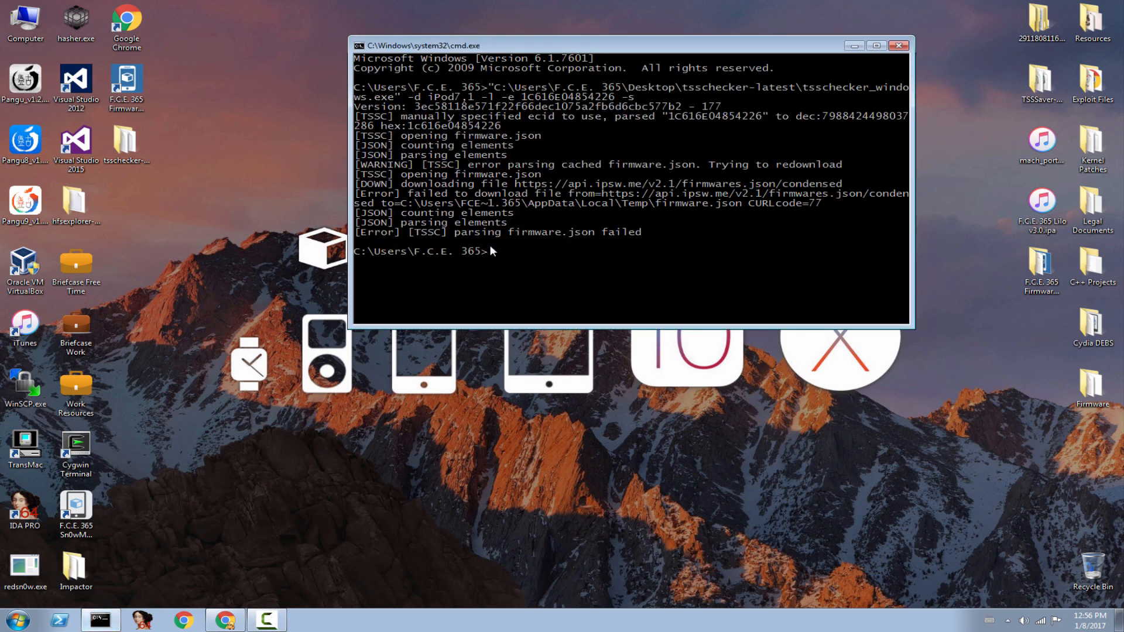
{"action": "mouse_move", "coordinate": [553, 239]}
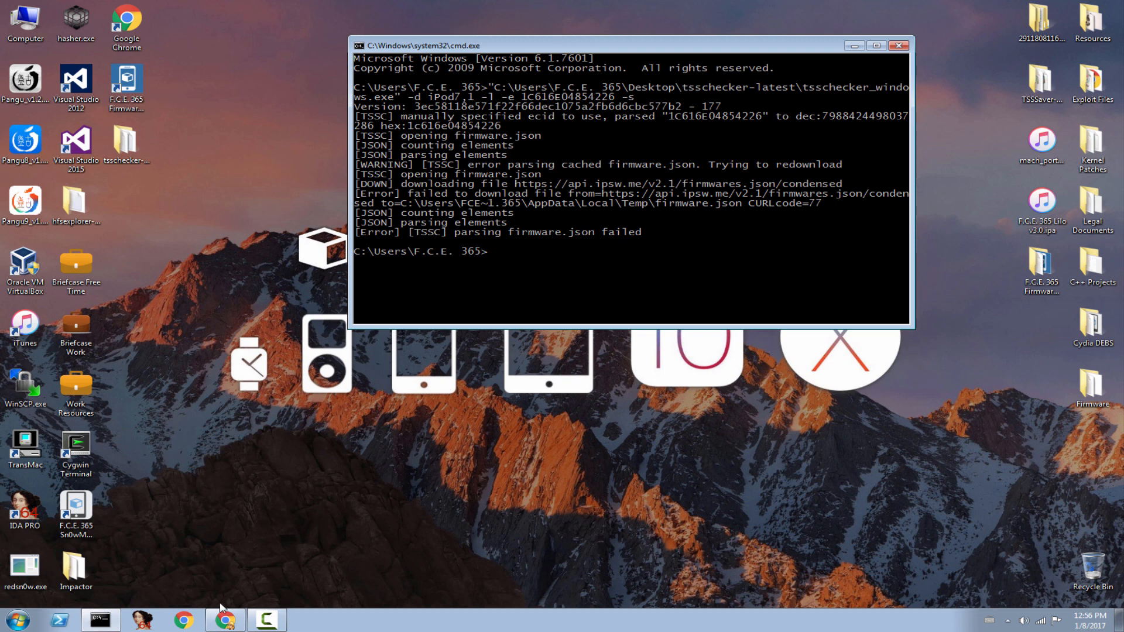
Bring Chrome forward to show the F.C.E. 365 TV YouTube channel page.
{"action": "left_click", "coordinate": [225, 620]}
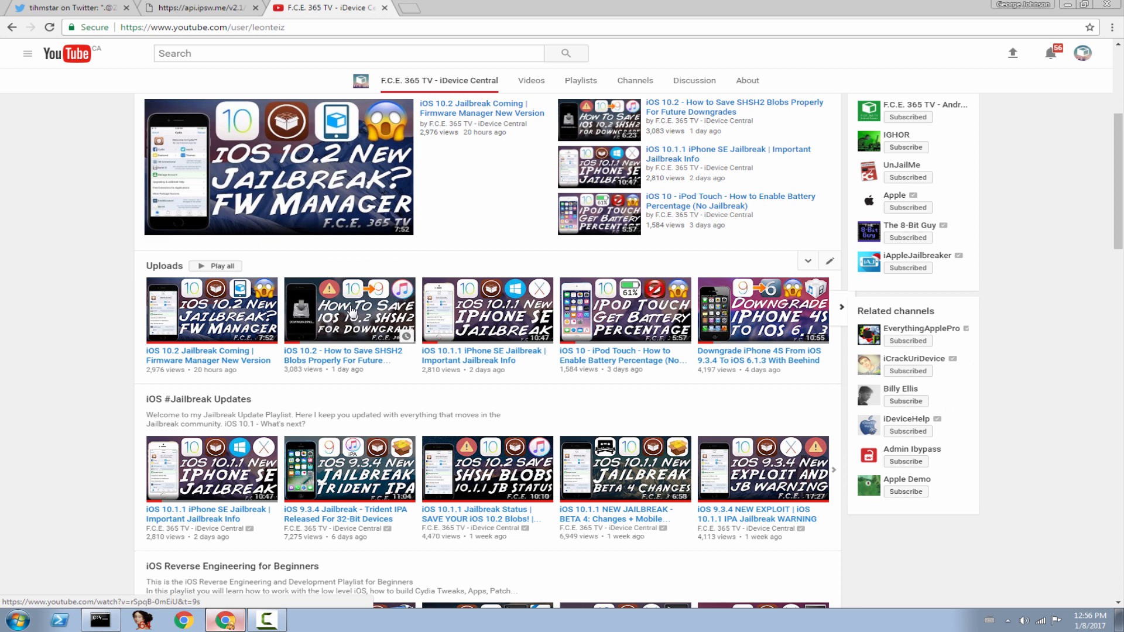
{"action": "mouse_move", "coordinate": [341, 371]}
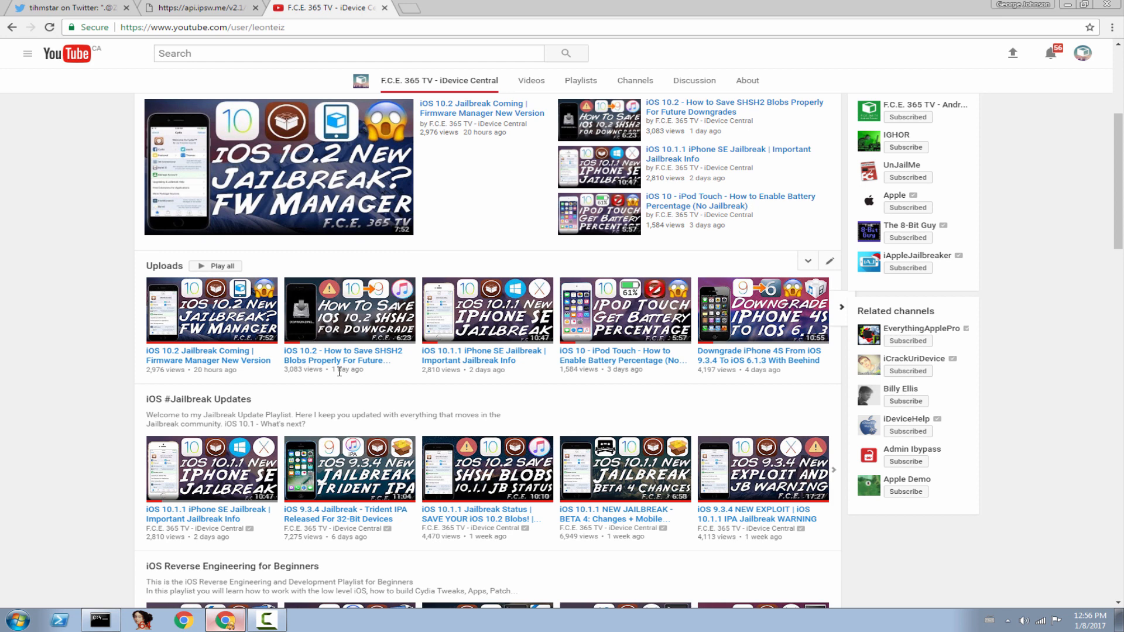
{"action": "mouse_move", "coordinate": [356, 317]}
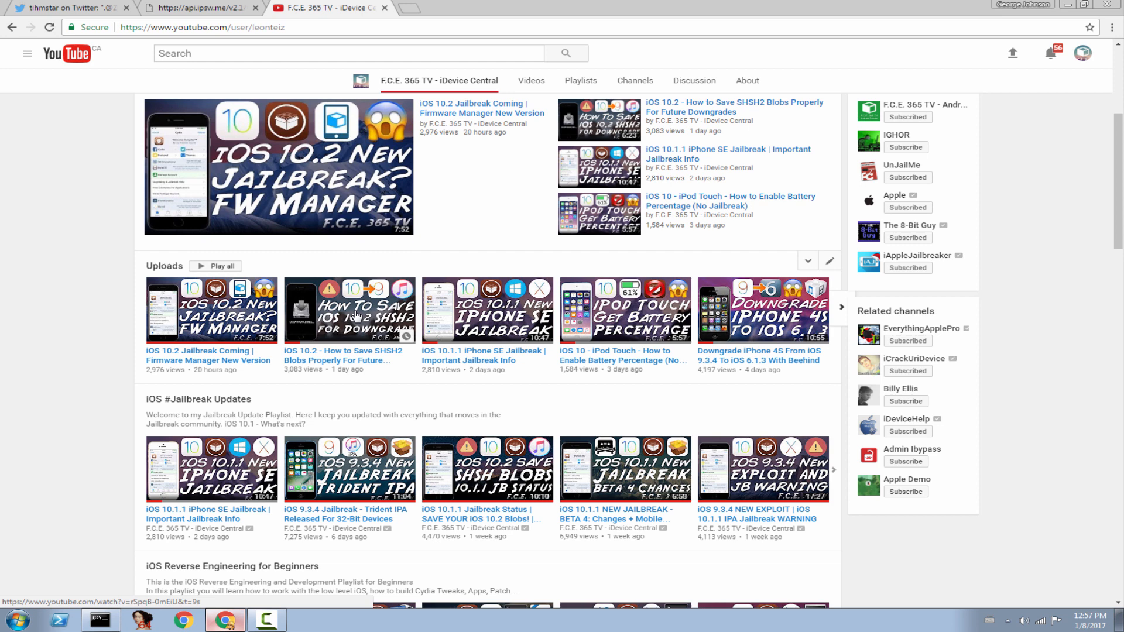
Bring the tsschecker Command Prompt with the firmware.json parse failure back in front.
{"action": "left_click", "coordinate": [101, 620]}
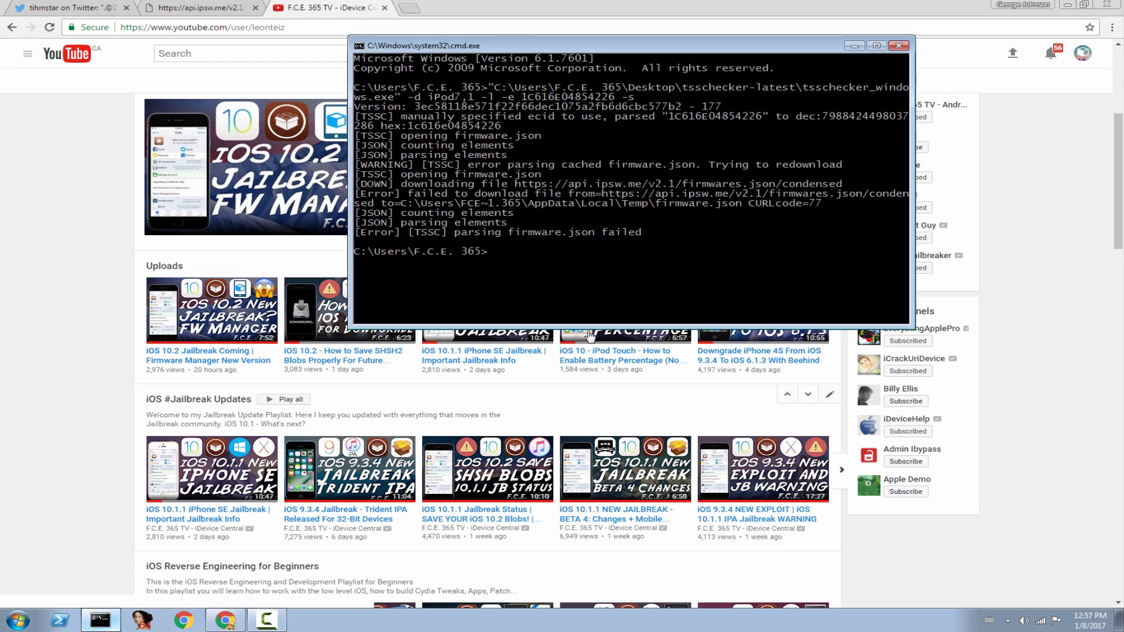
{"action": "left_click", "coordinate": [526, 261]}
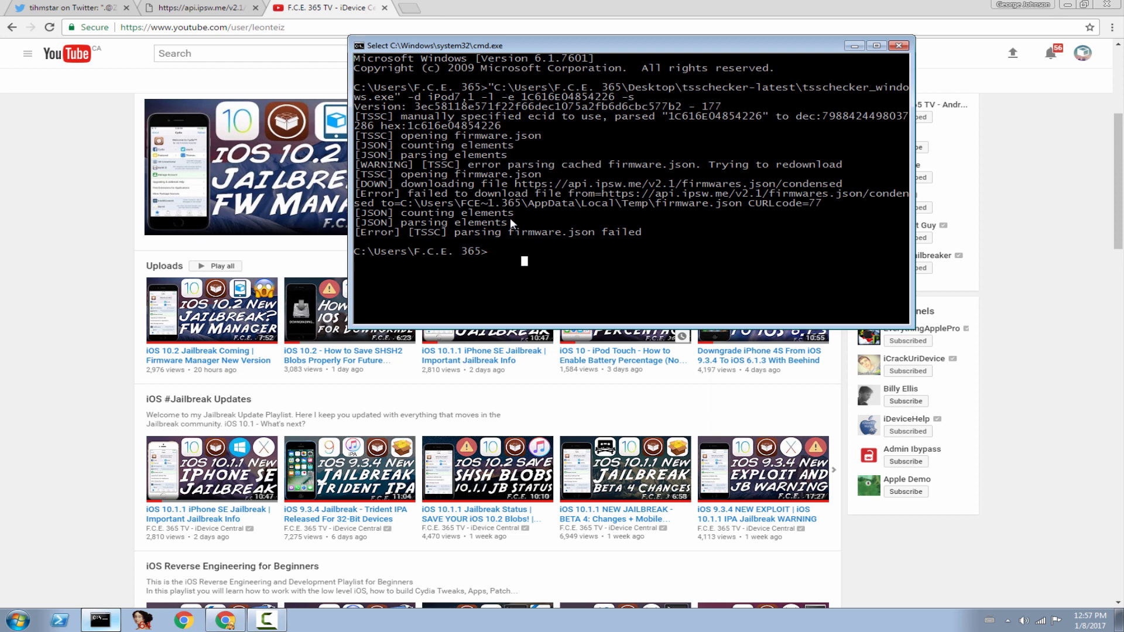
View tihmstar's tweet about placing curl-ca-bundle.crt beside tsschecker.exe.
{"action": "left_click", "coordinate": [71, 8]}
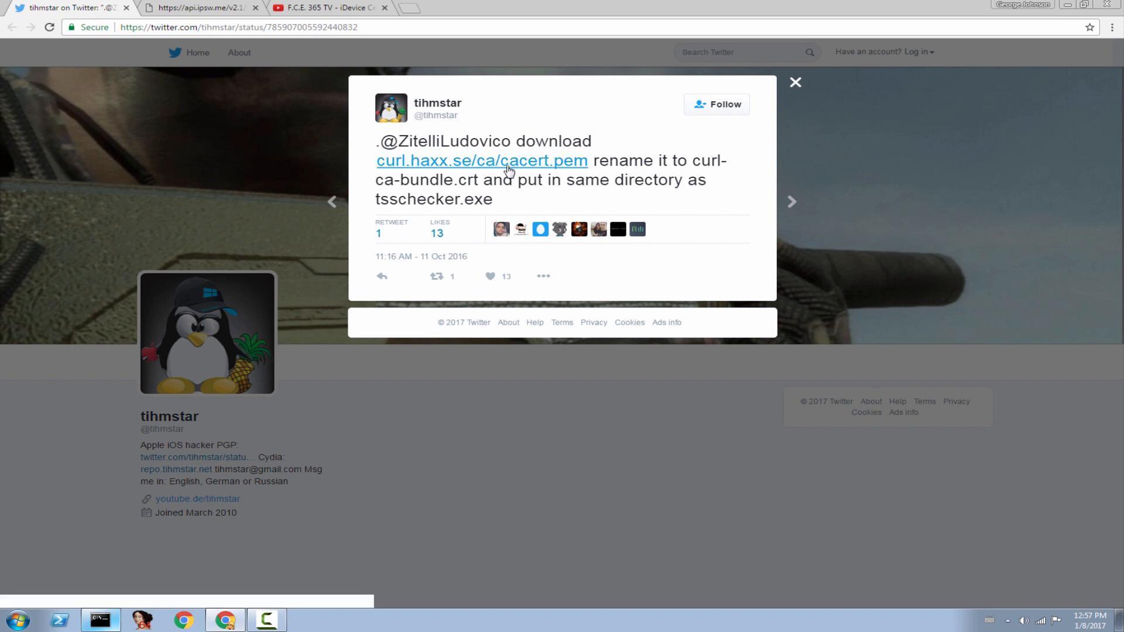
{"action": "mouse_move", "coordinate": [696, 168]}
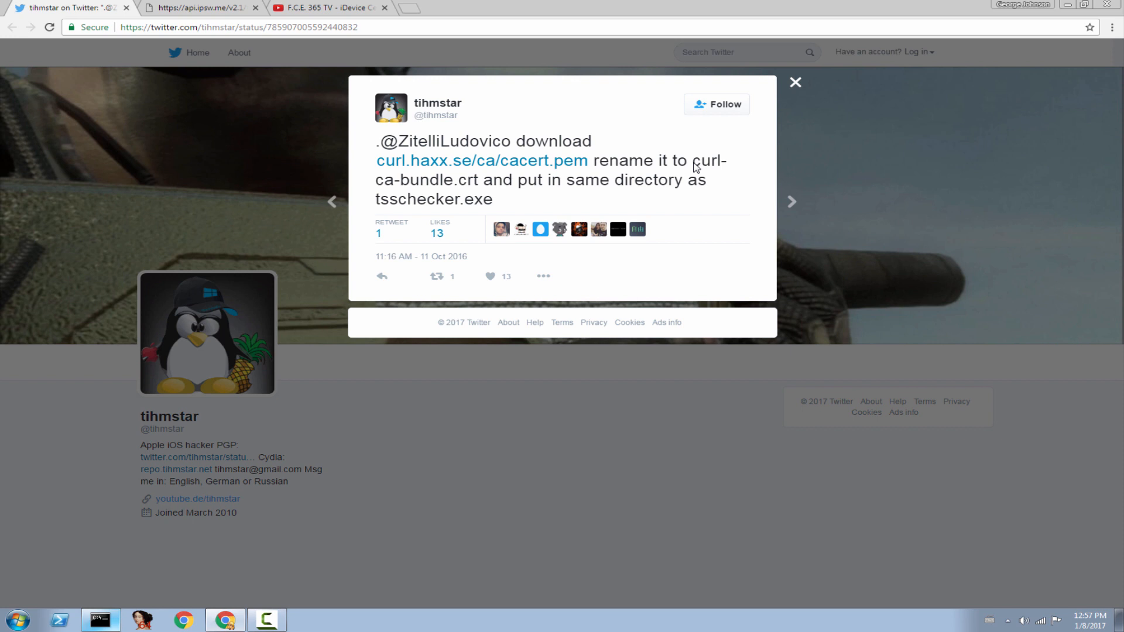
{"action": "mouse_move", "coordinate": [409, 190]}
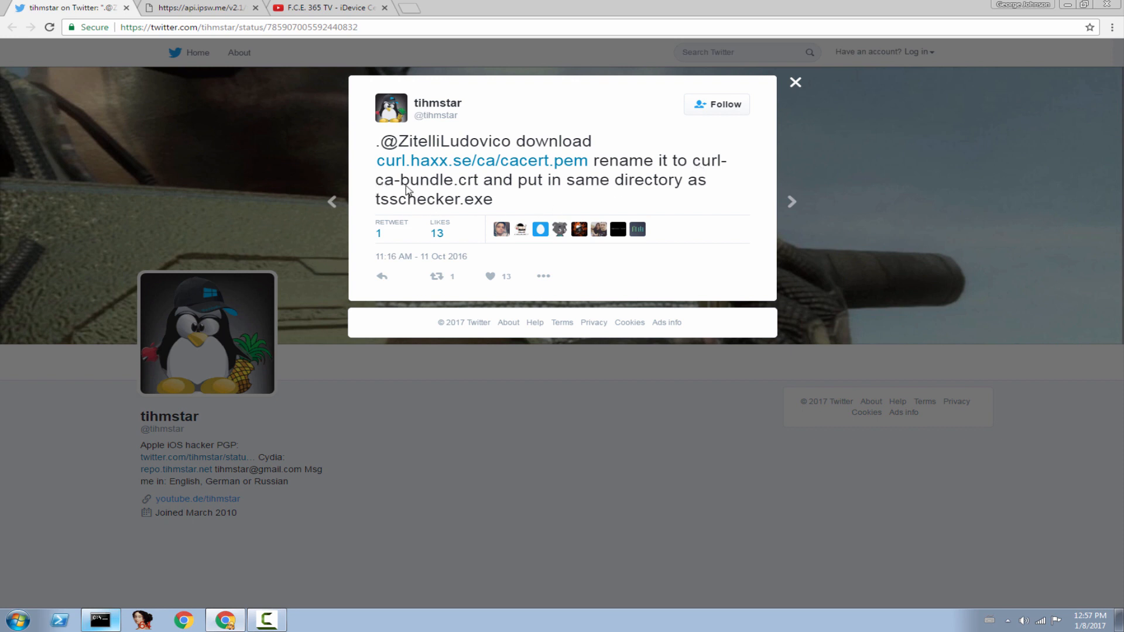
{"action": "mouse_move", "coordinate": [665, 197]}
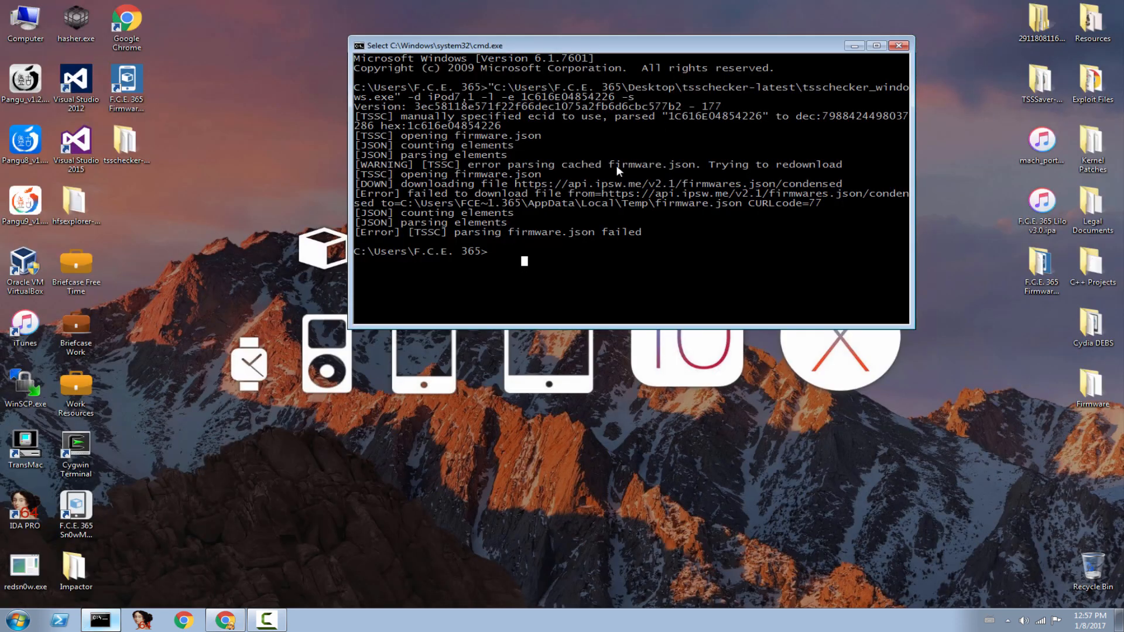
{"action": "double_click", "coordinate": [126, 145]}
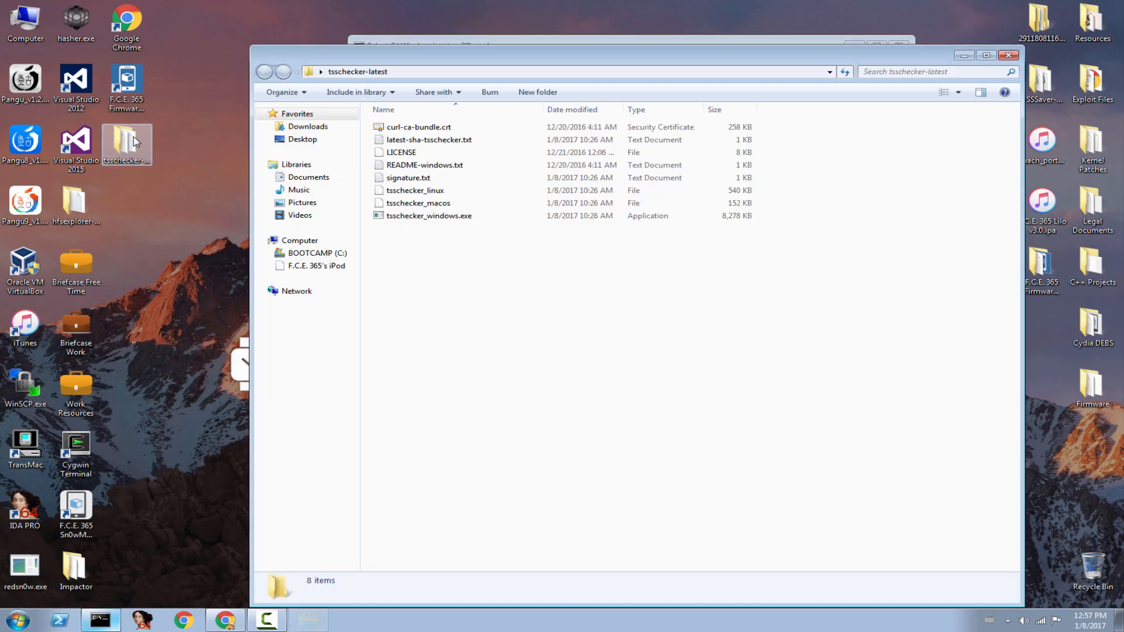
{"action": "left_click", "coordinate": [419, 126]}
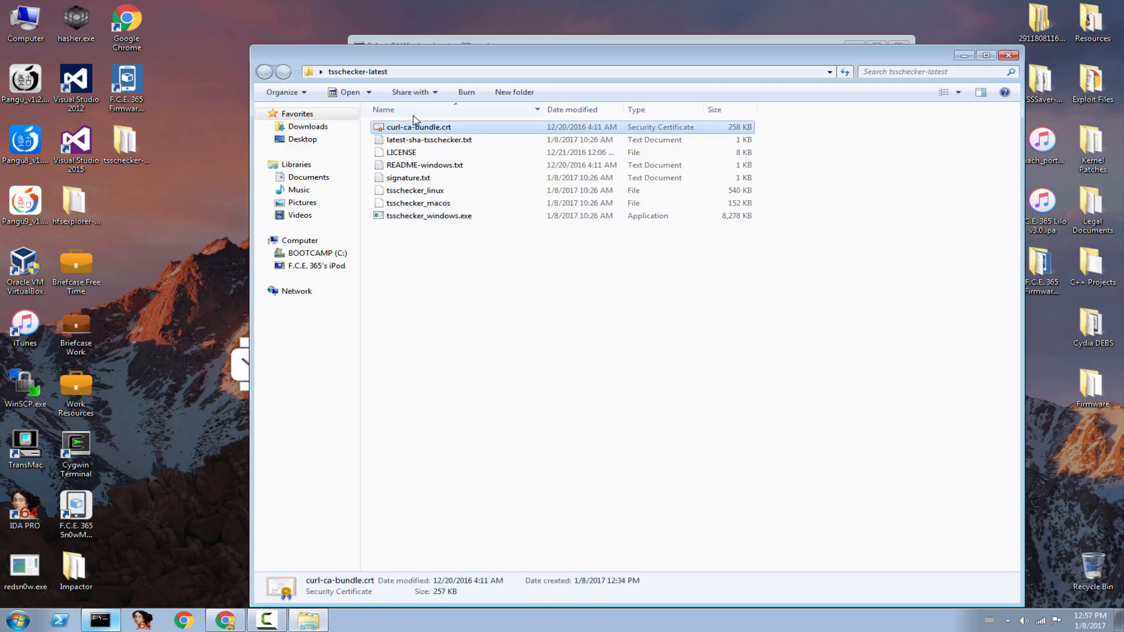
{"action": "mouse_move", "coordinate": [426, 133]}
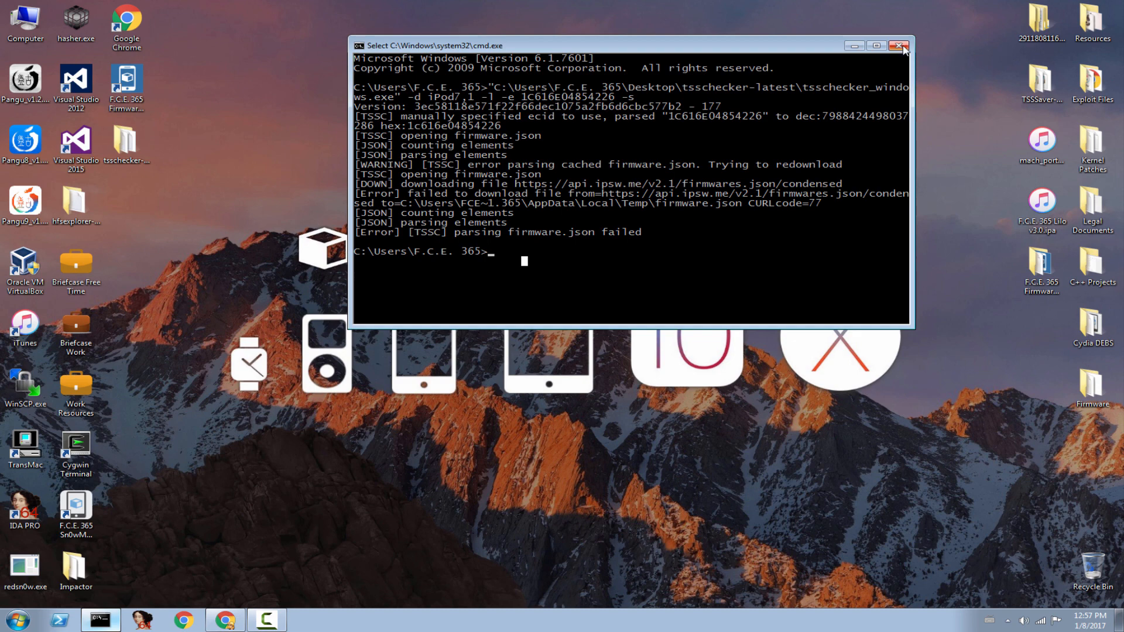
{"action": "mouse_move", "coordinate": [904, 46]}
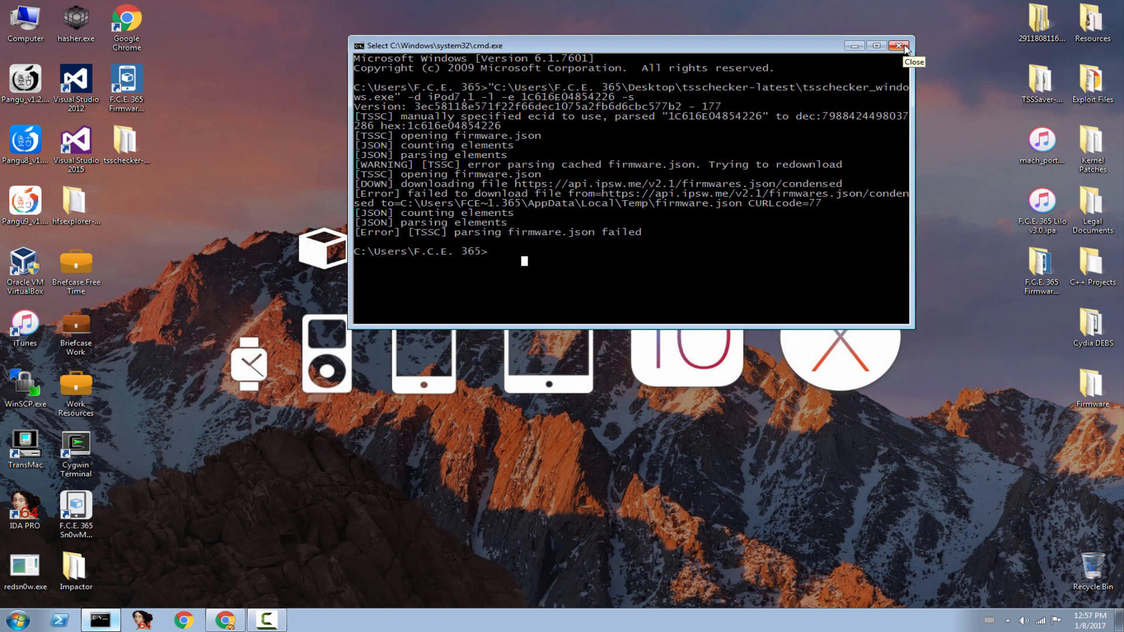
{"action": "mouse_move", "coordinate": [309, 345]}
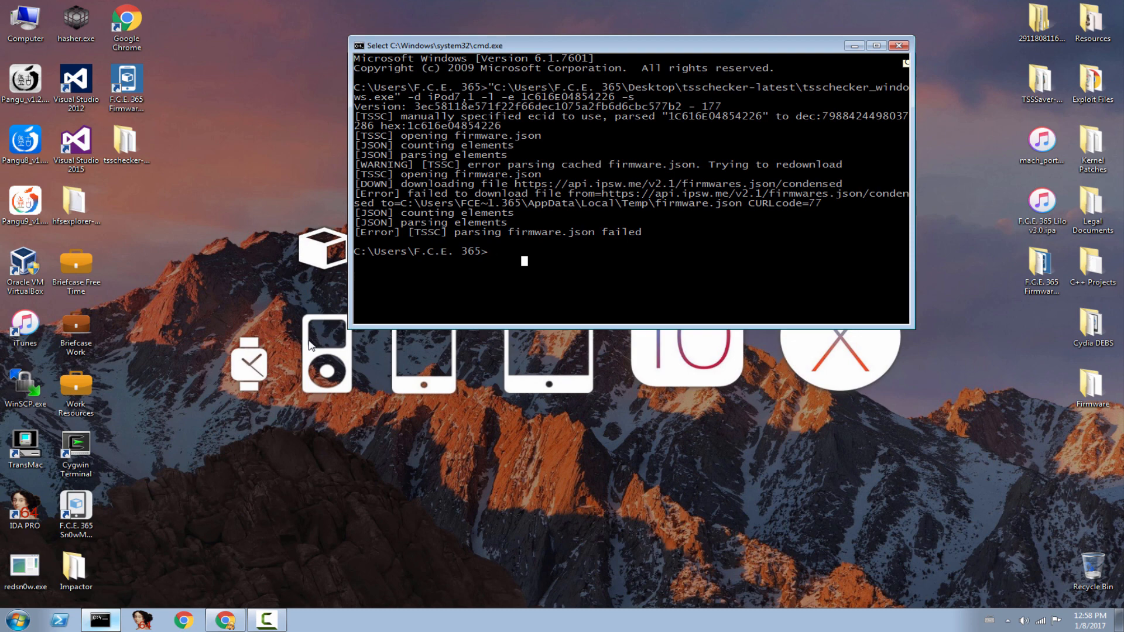
{"action": "mouse_move", "coordinate": [534, 219]}
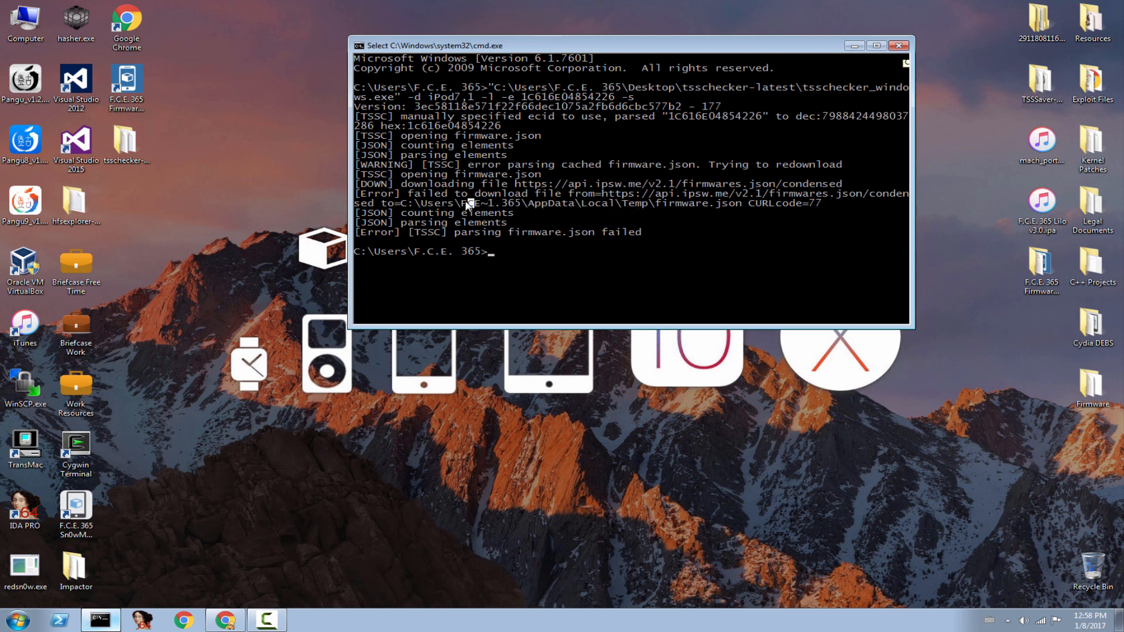
{"action": "mouse_move", "coordinate": [222, 523]}
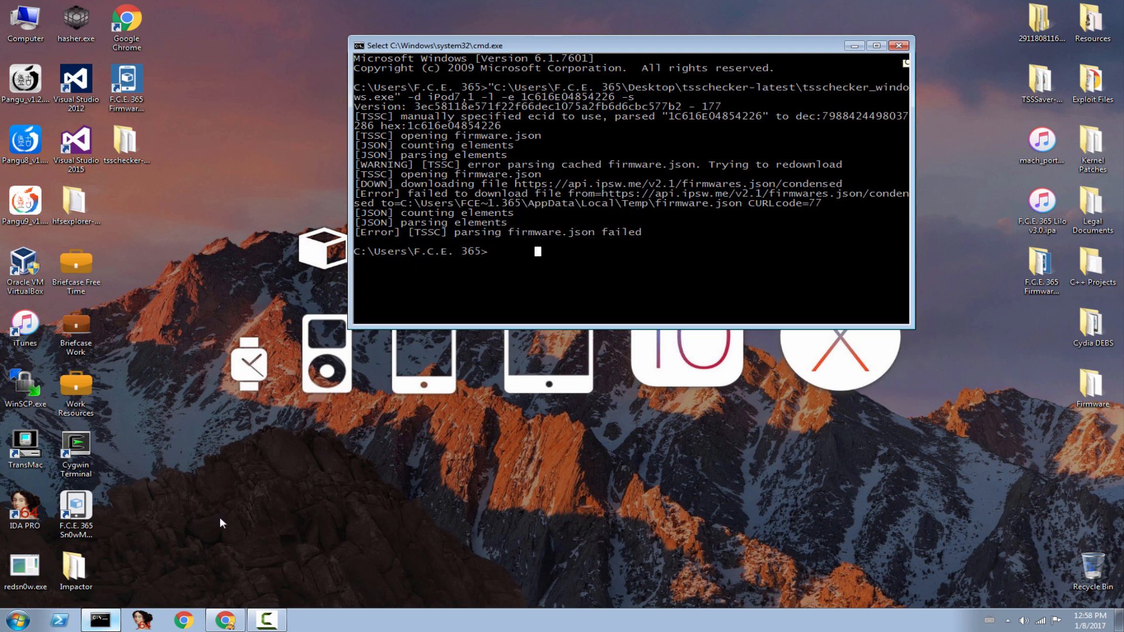
Save the api.ipsw.me firmwares.json page to the Desktop as firmware.json.
{"action": "left_click", "coordinate": [225, 619]}
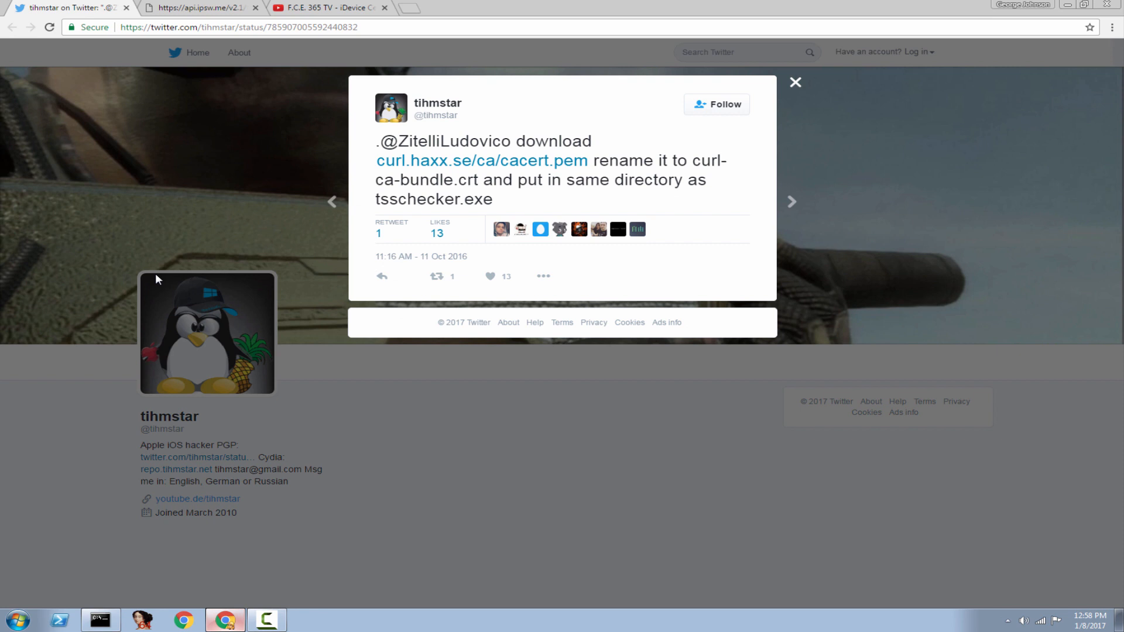
{"action": "left_click", "coordinate": [193, 8]}
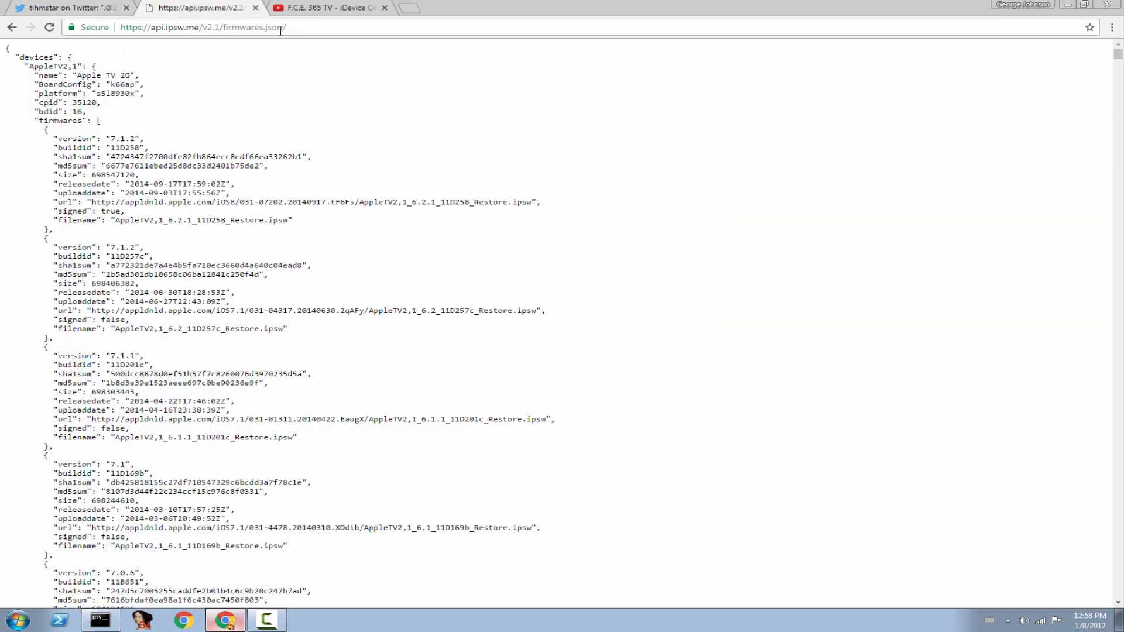
{"action": "left_click", "coordinate": [200, 27]}
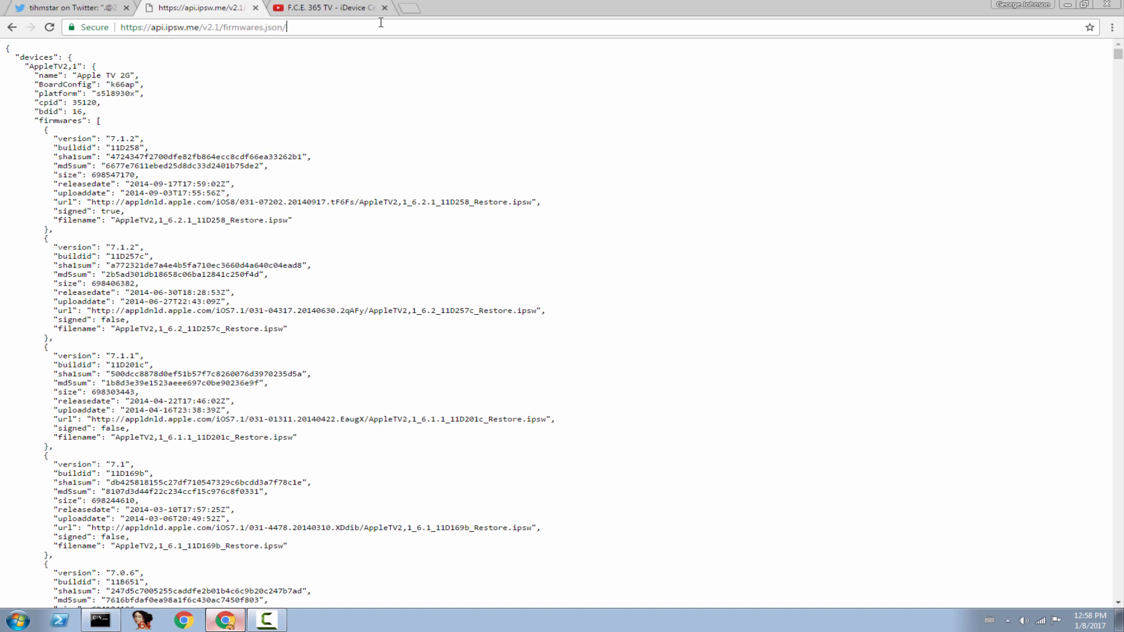
{"action": "mouse_move", "coordinate": [344, 54]}
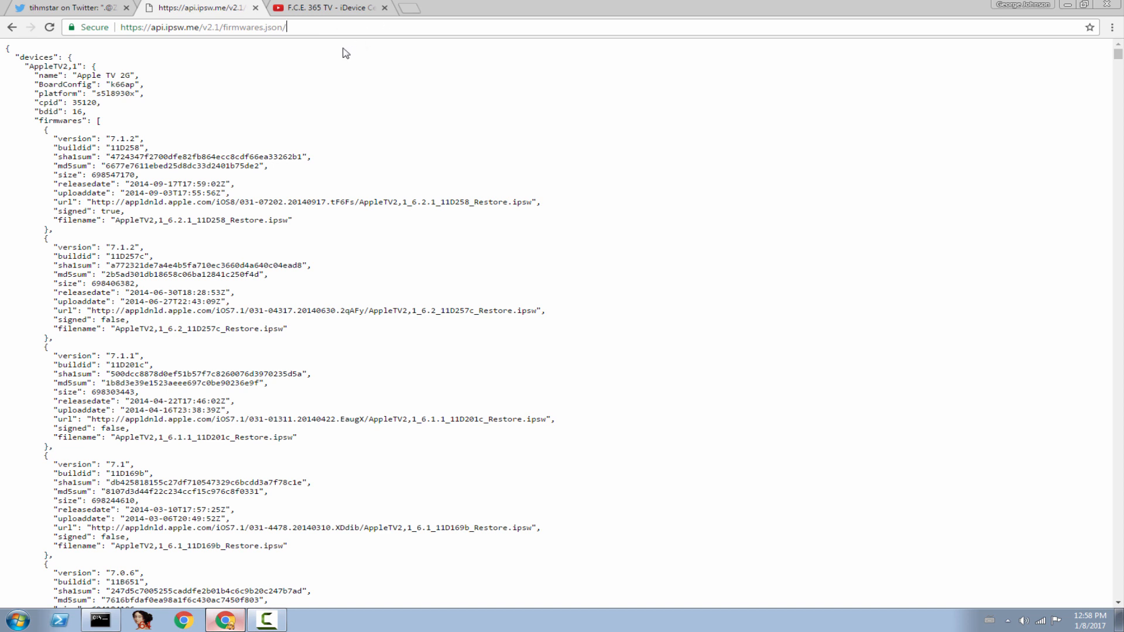
{"action": "mouse_move", "coordinate": [455, 408]}
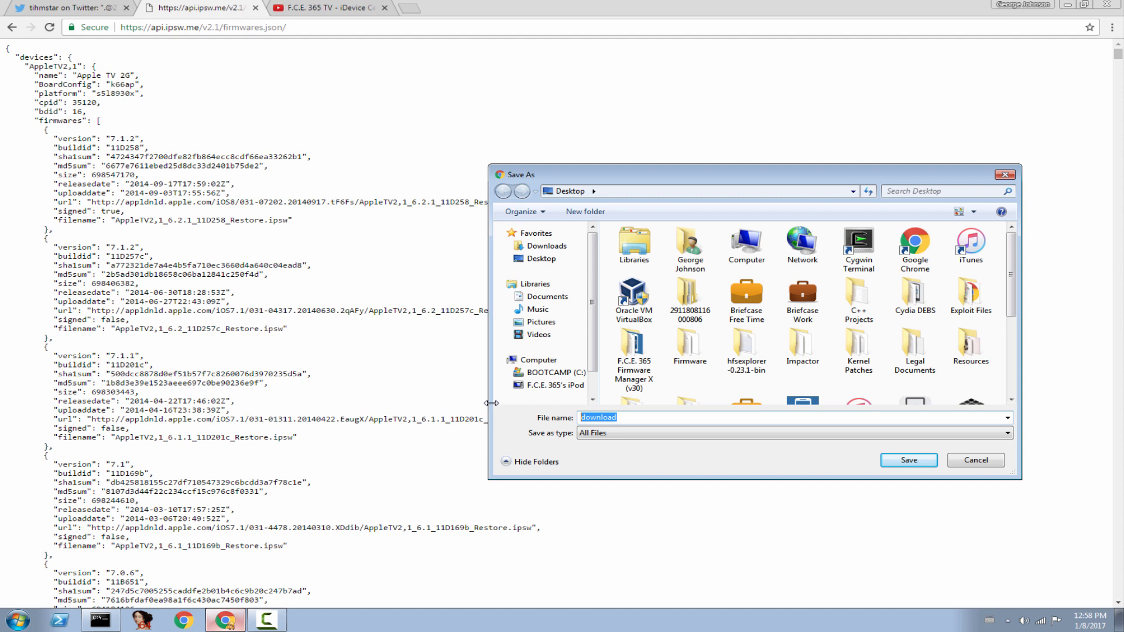
{"action": "type", "text": "firmware"}
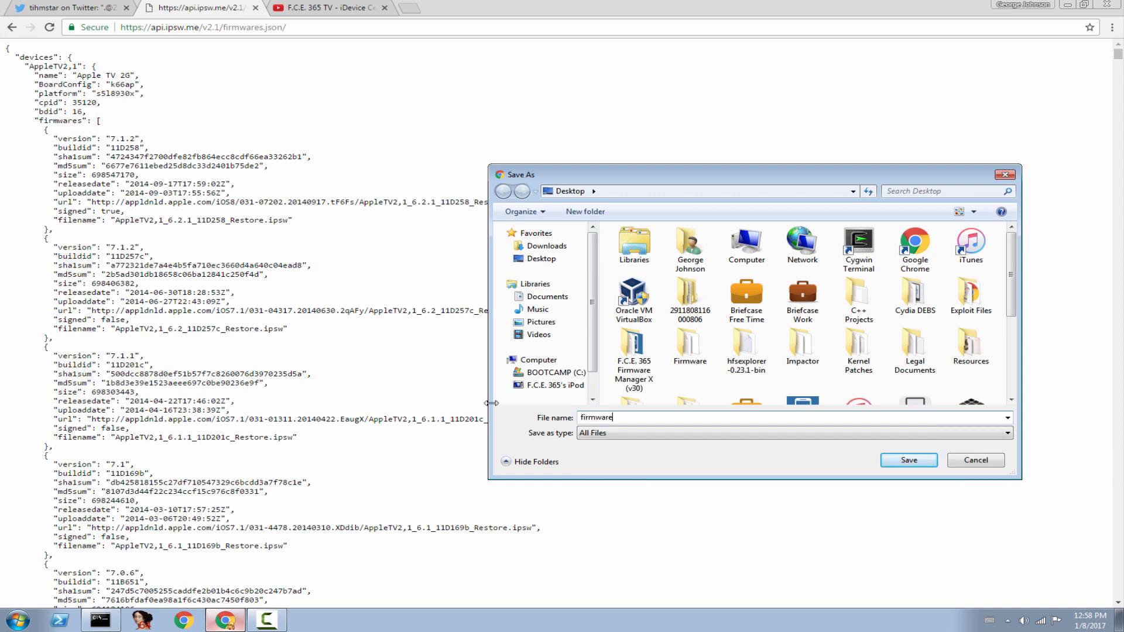
{"action": "type", "text": ".json"}
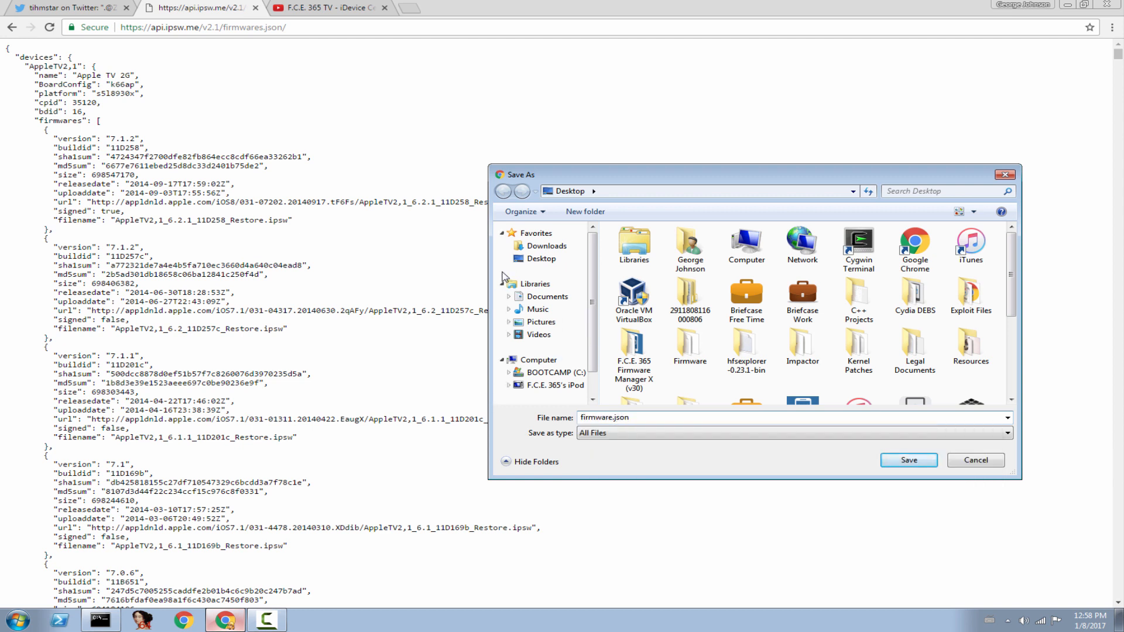
{"action": "left_click", "coordinate": [907, 459]}
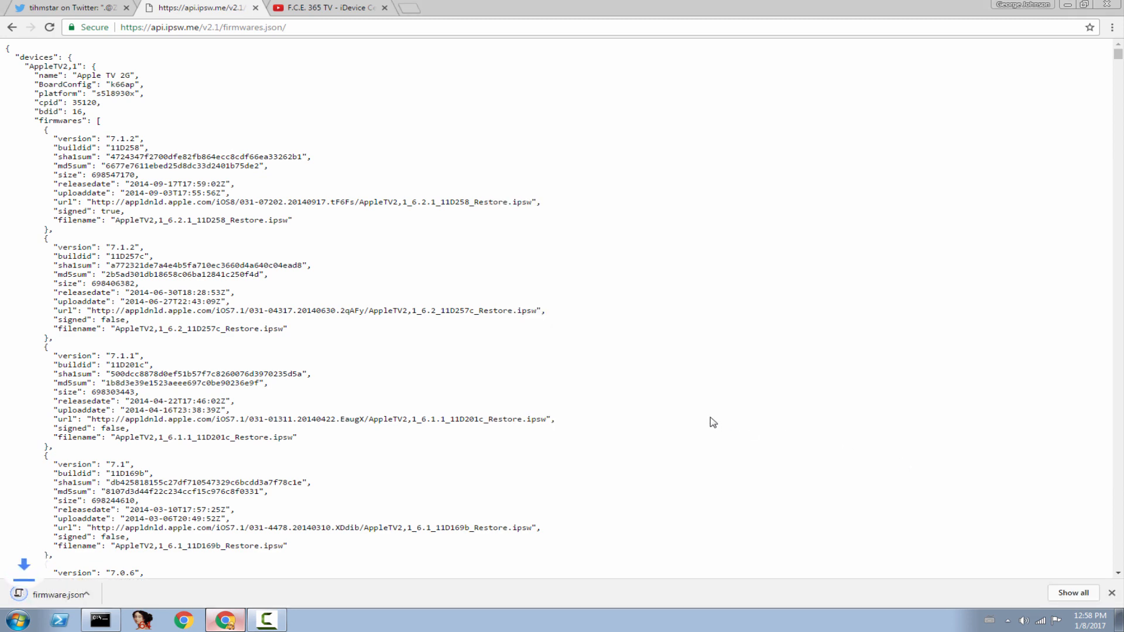
Browse C:\Users into the F.C.E. 365 user folder and select AppData.
{"action": "left_click", "coordinate": [99, 619]}
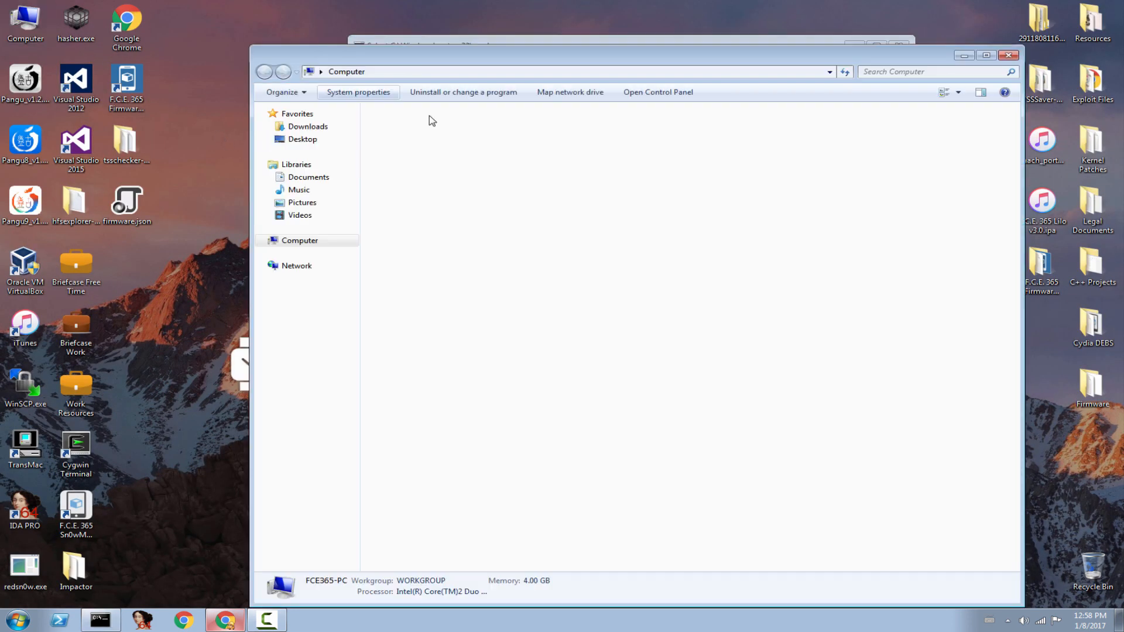
{"action": "double_click", "coordinate": [317, 252]}
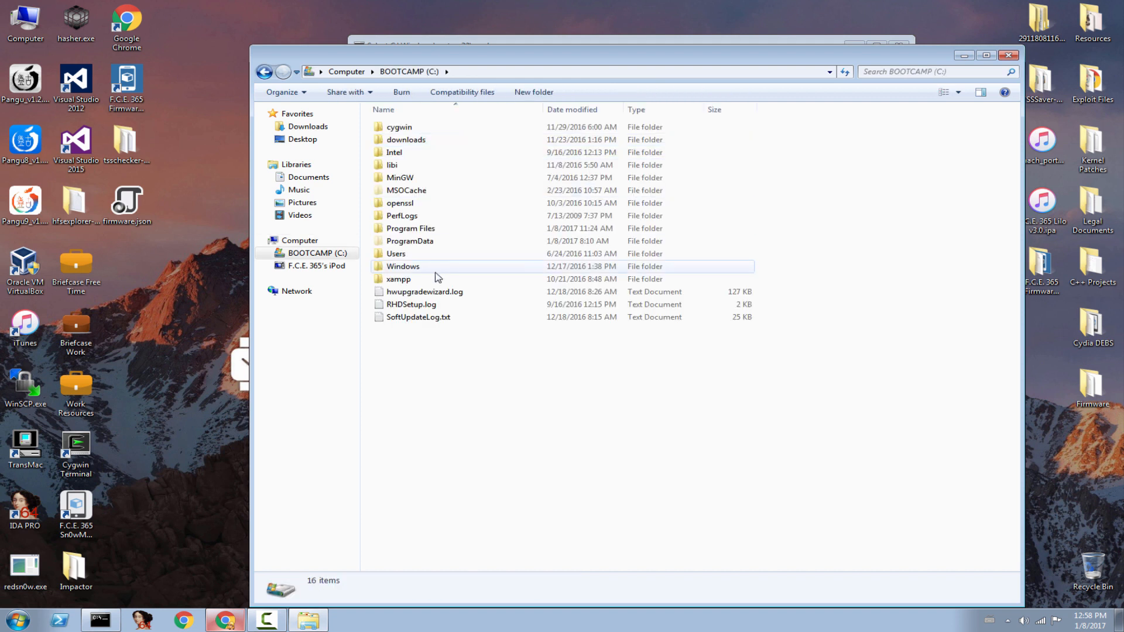
{"action": "double_click", "coordinate": [396, 253]}
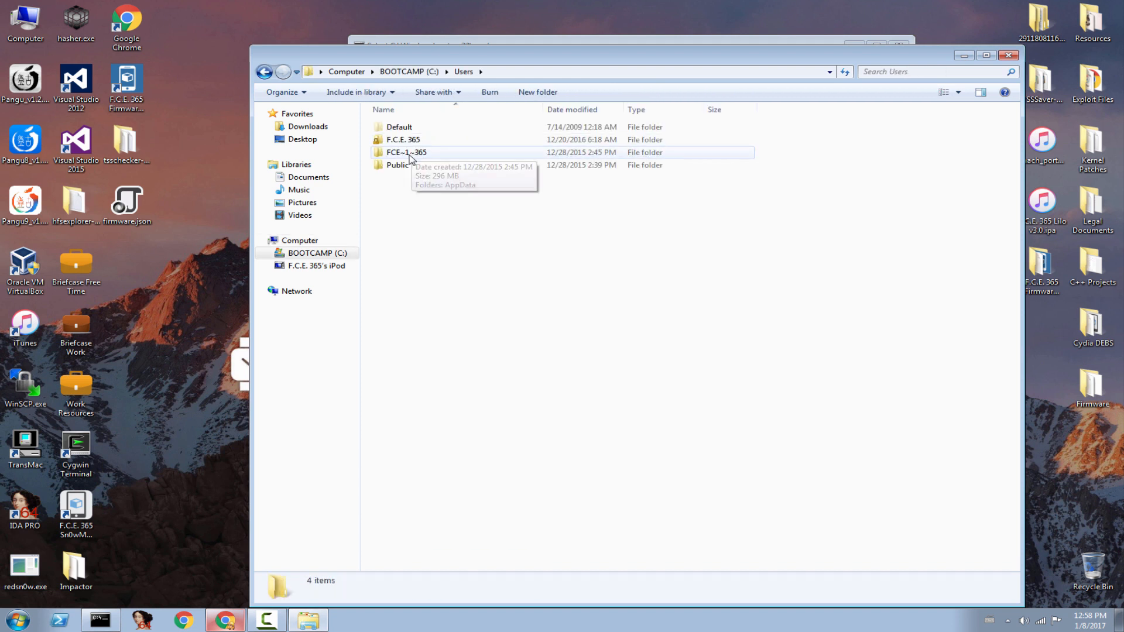
{"action": "left_click", "coordinate": [406, 152]}
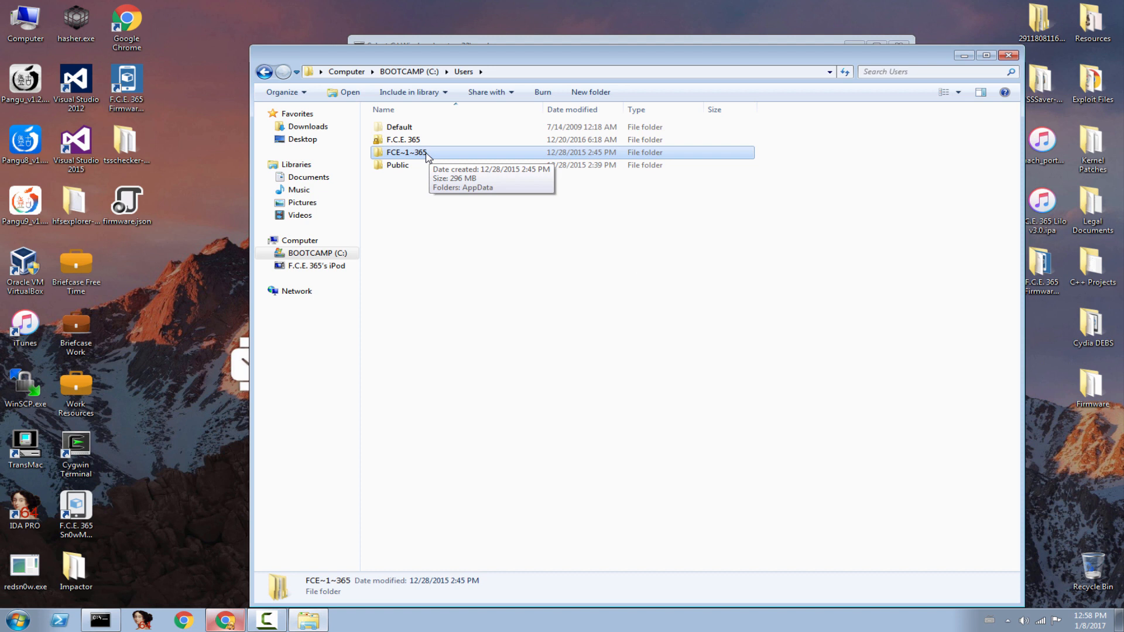
{"action": "mouse_move", "coordinate": [420, 209]}
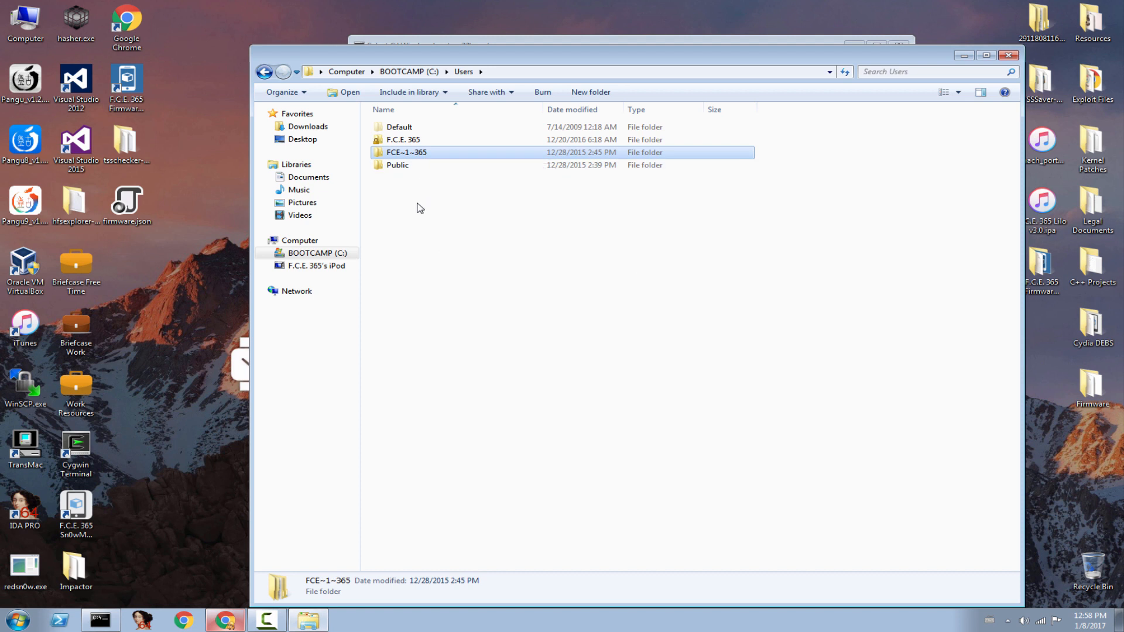
{"action": "left_click", "coordinate": [404, 139]}
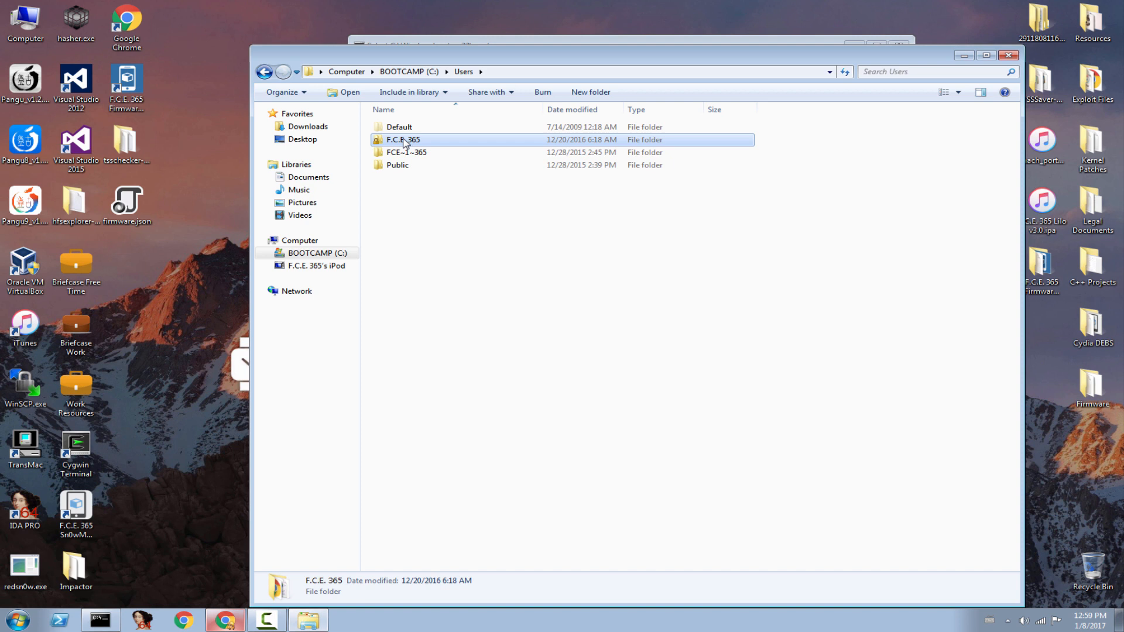
{"action": "double_click", "coordinate": [403, 139]}
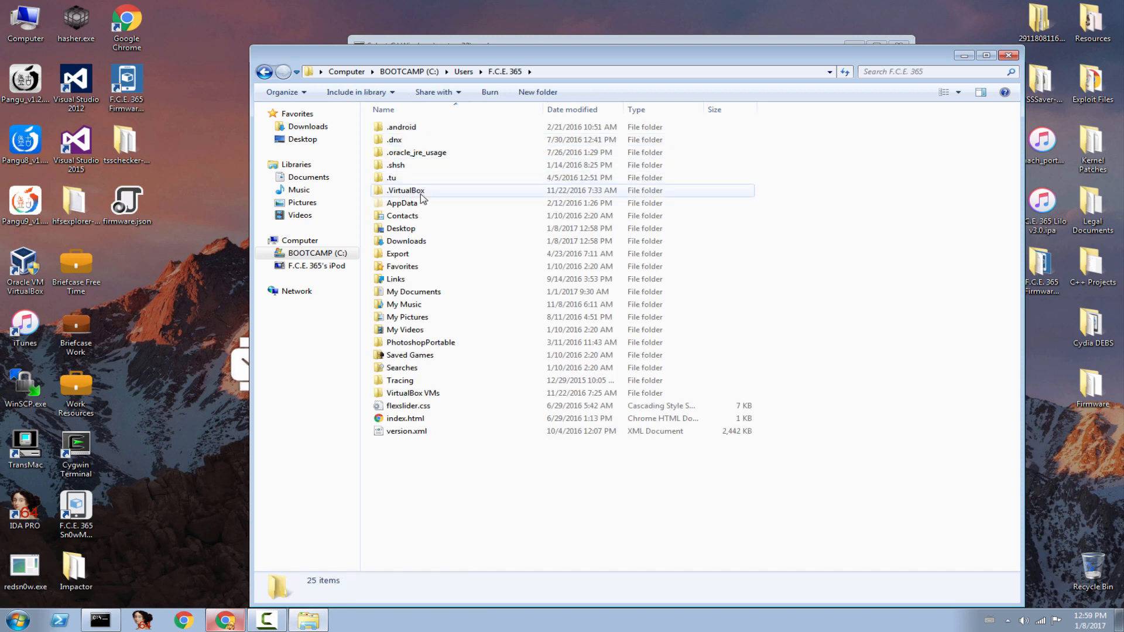
{"action": "left_click", "coordinate": [402, 203]}
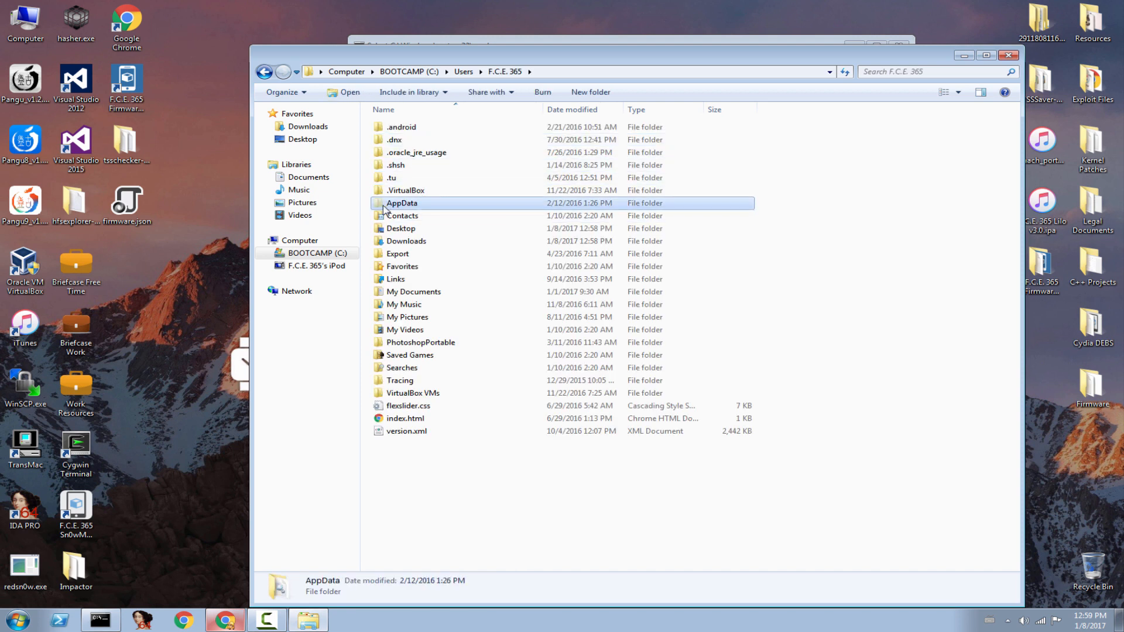
{"action": "left_click", "coordinate": [459, 487]}
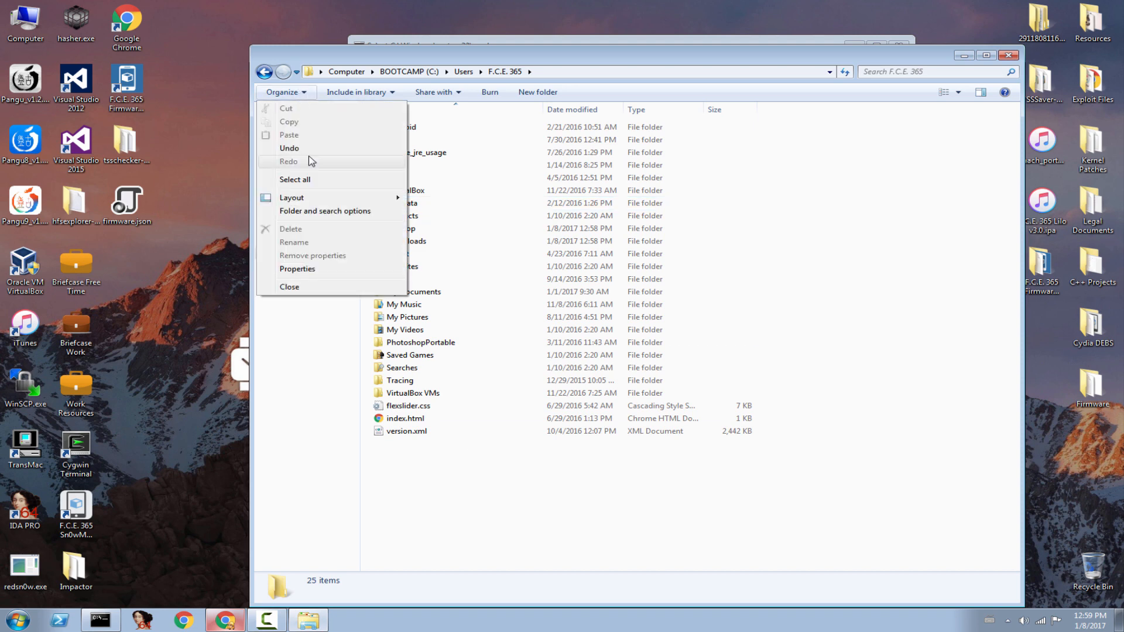
Set Folder Options to show hidden files, folders and drives.
{"action": "left_click", "coordinate": [325, 211]}
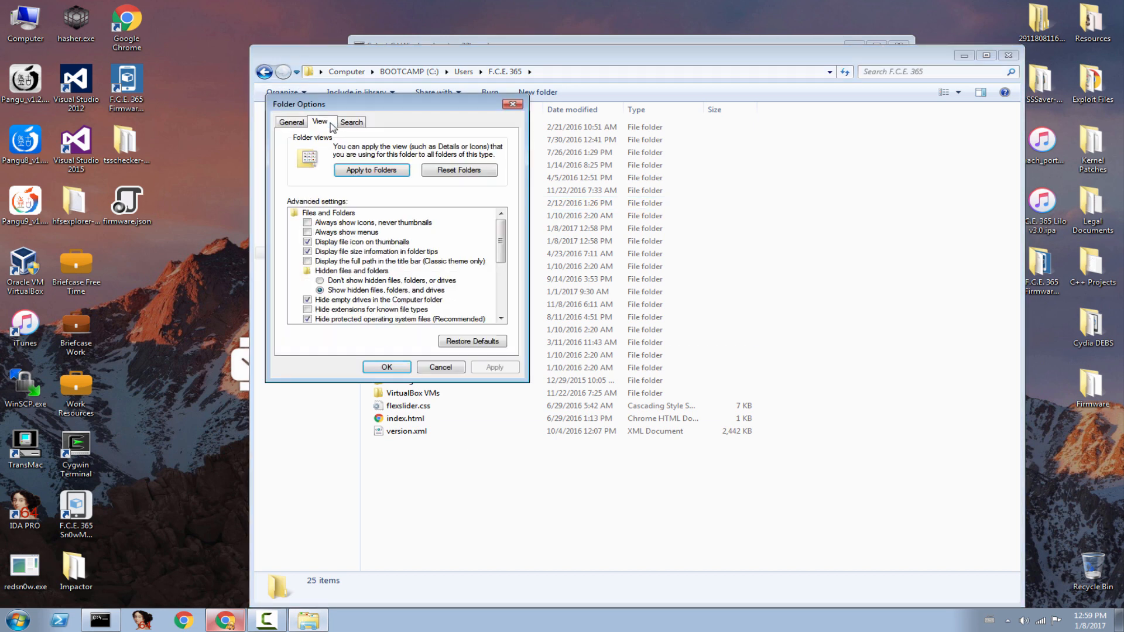
{"action": "scroll", "scroll_direction": "down", "scroll_amount": 3}
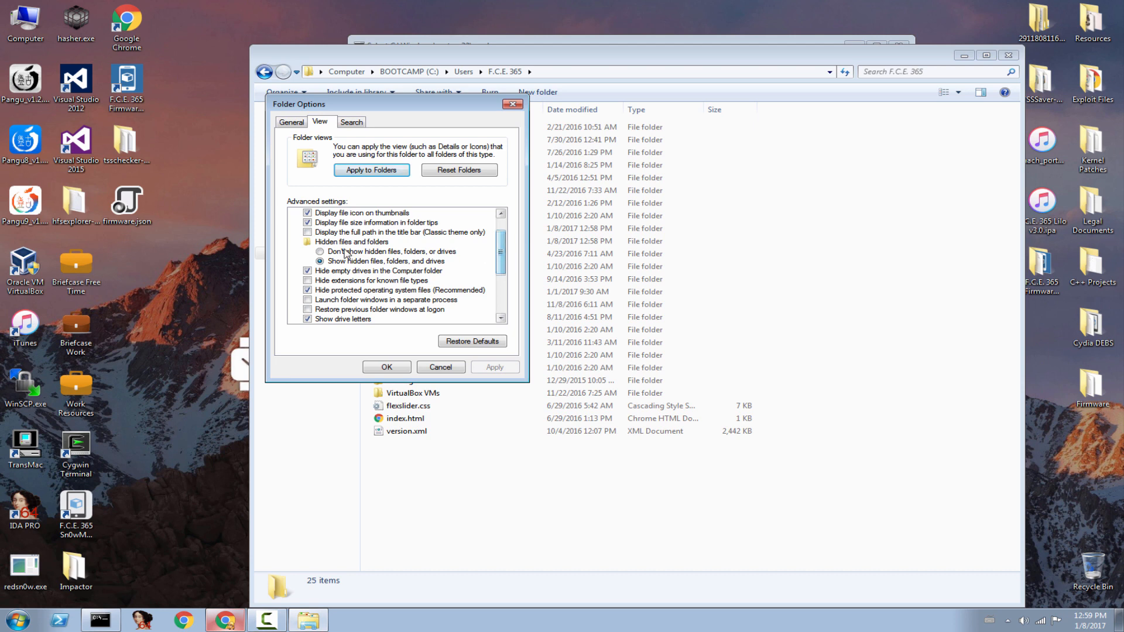
{"action": "left_click", "coordinate": [320, 252]}
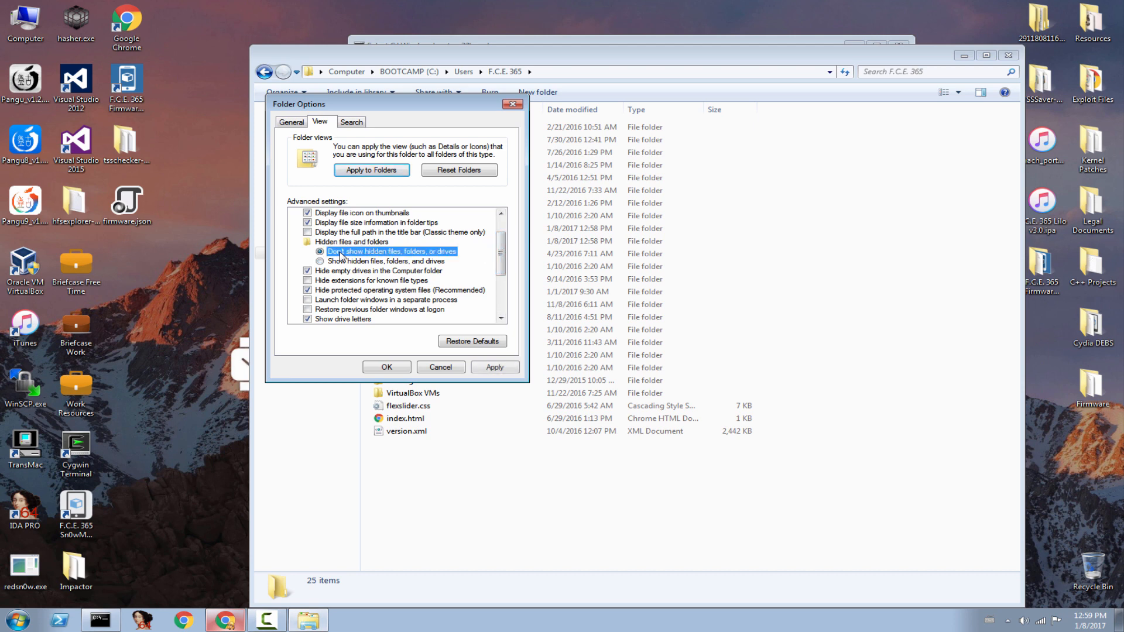
{"action": "left_click", "coordinate": [320, 261]}
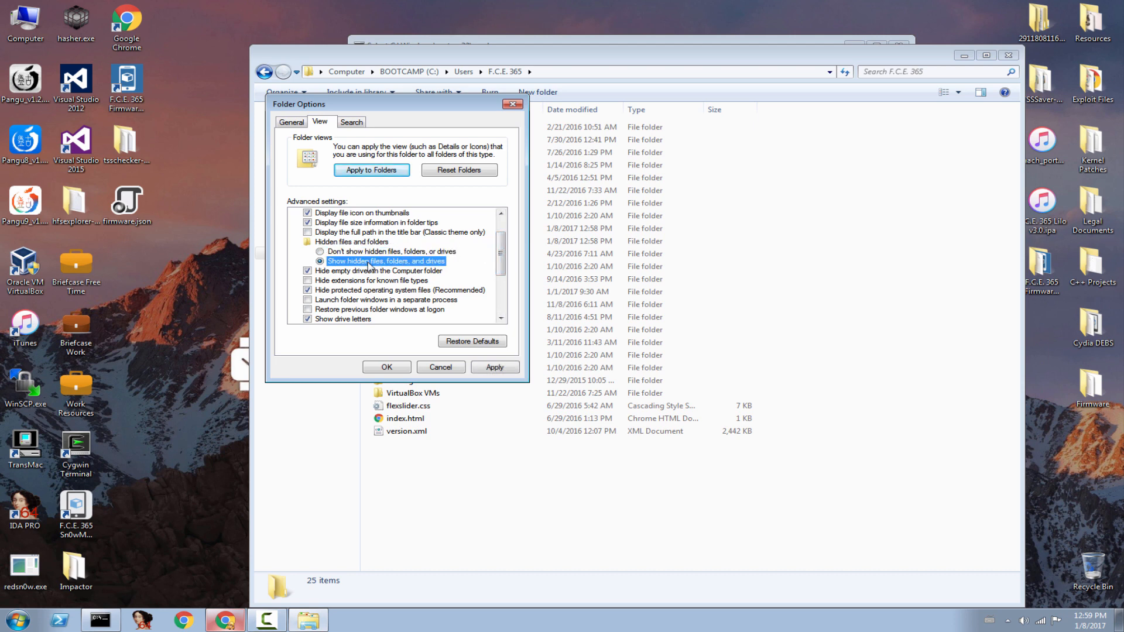
{"action": "left_click", "coordinate": [494, 366]}
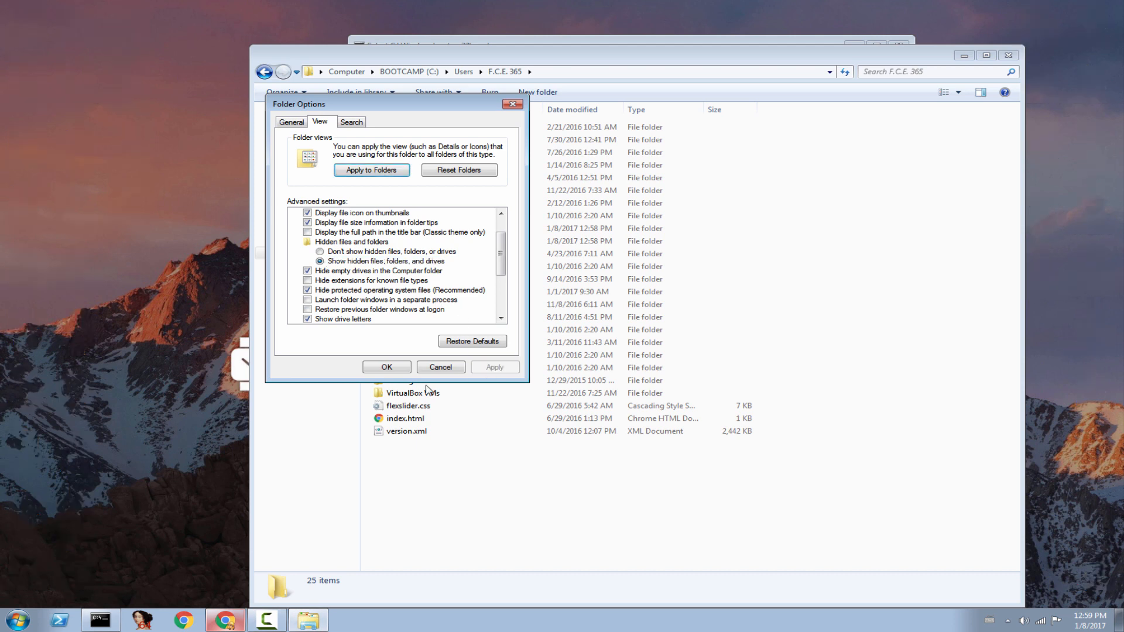
{"action": "left_click", "coordinate": [386, 367]}
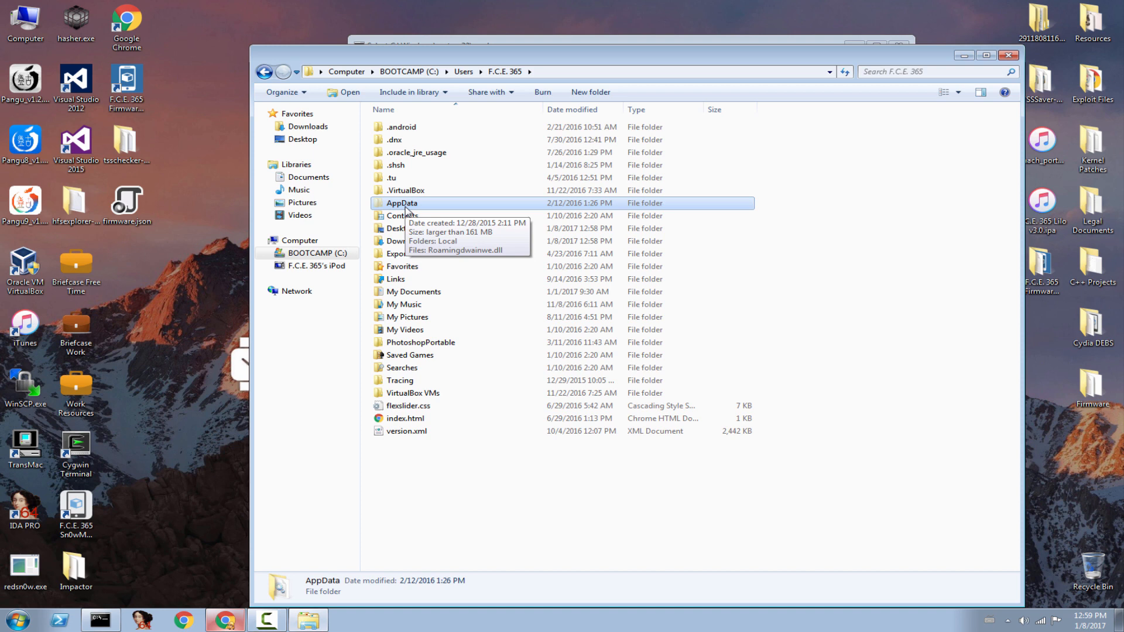
Move the Desktop firmware.json into AppData\Local\Temp, replacing the existing copy.
{"action": "double_click", "coordinate": [402, 203]}
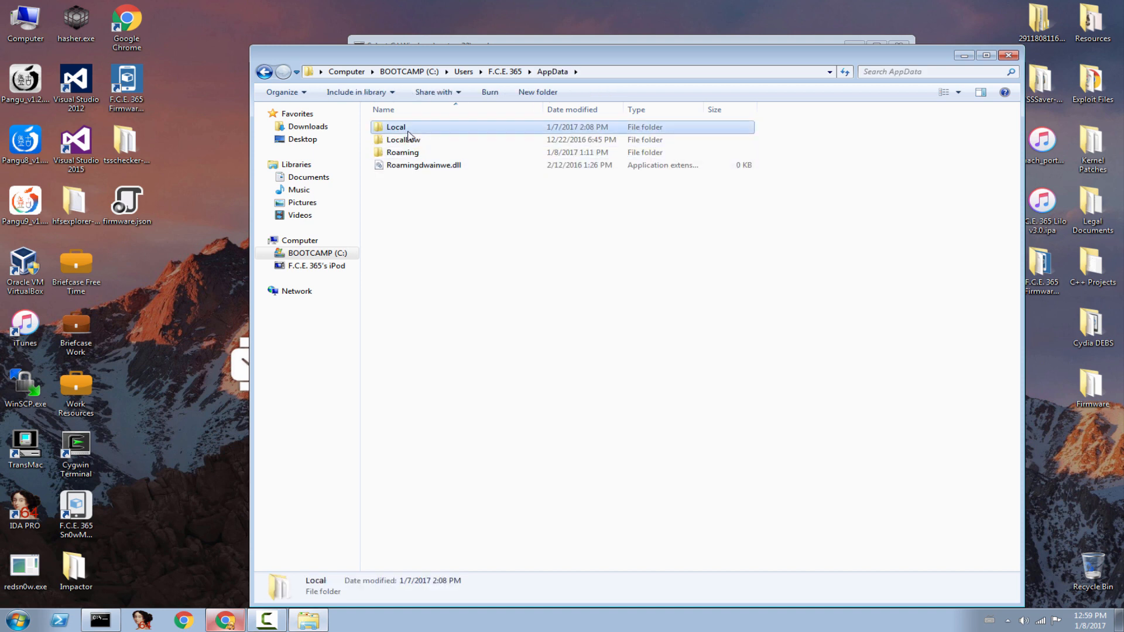
{"action": "double_click", "coordinate": [395, 127]}
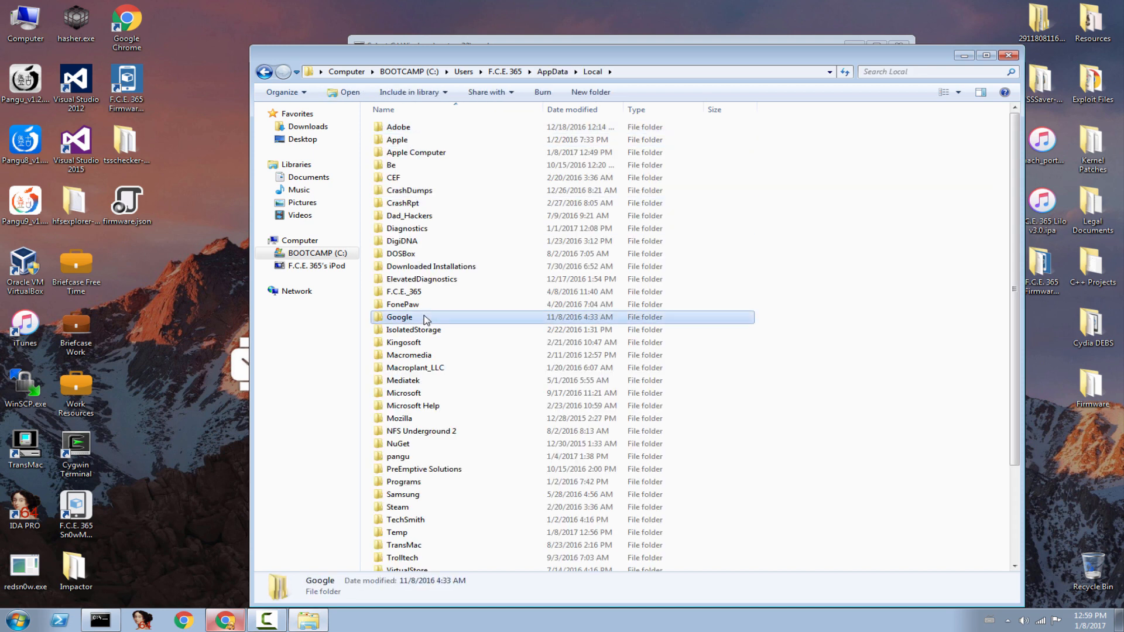
{"action": "left_click", "coordinate": [397, 532]}
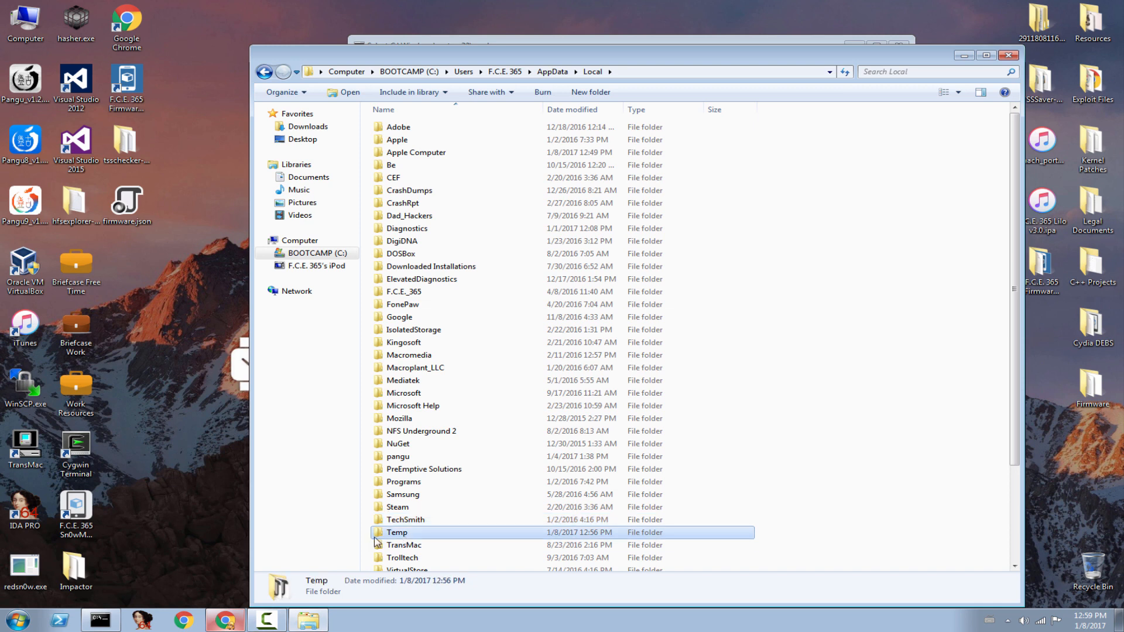
{"action": "double_click", "coordinate": [397, 532]}
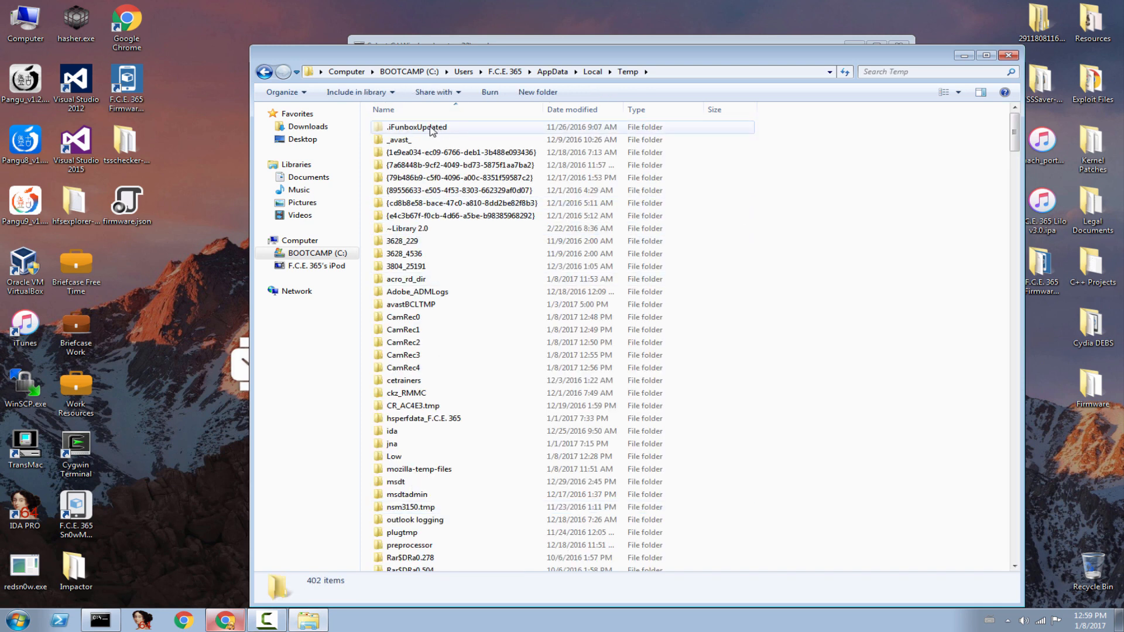
{"action": "mouse_move", "coordinate": [834, 264]}
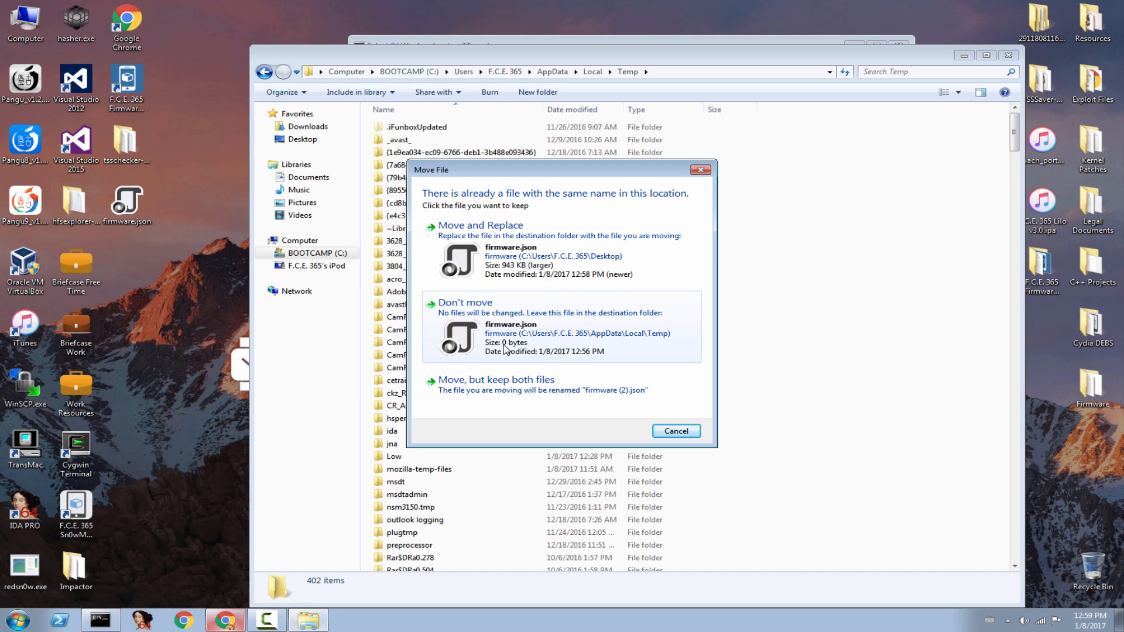
{"action": "mouse_move", "coordinate": [541, 337]}
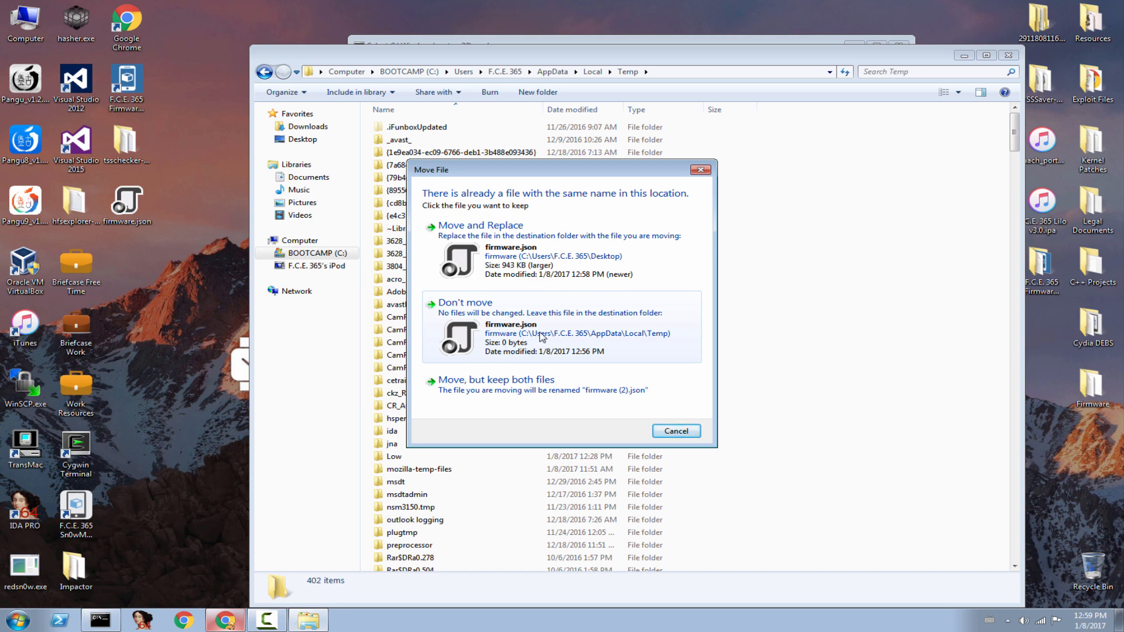
{"action": "left_click", "coordinate": [481, 225]}
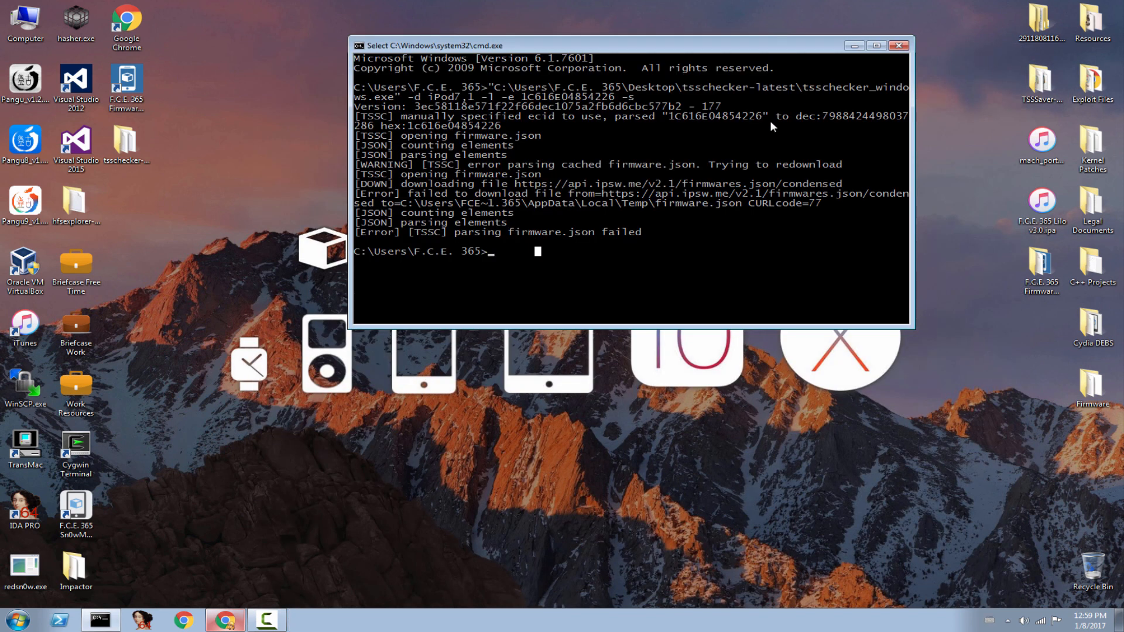
{"action": "mouse_move", "coordinate": [634, 288]}
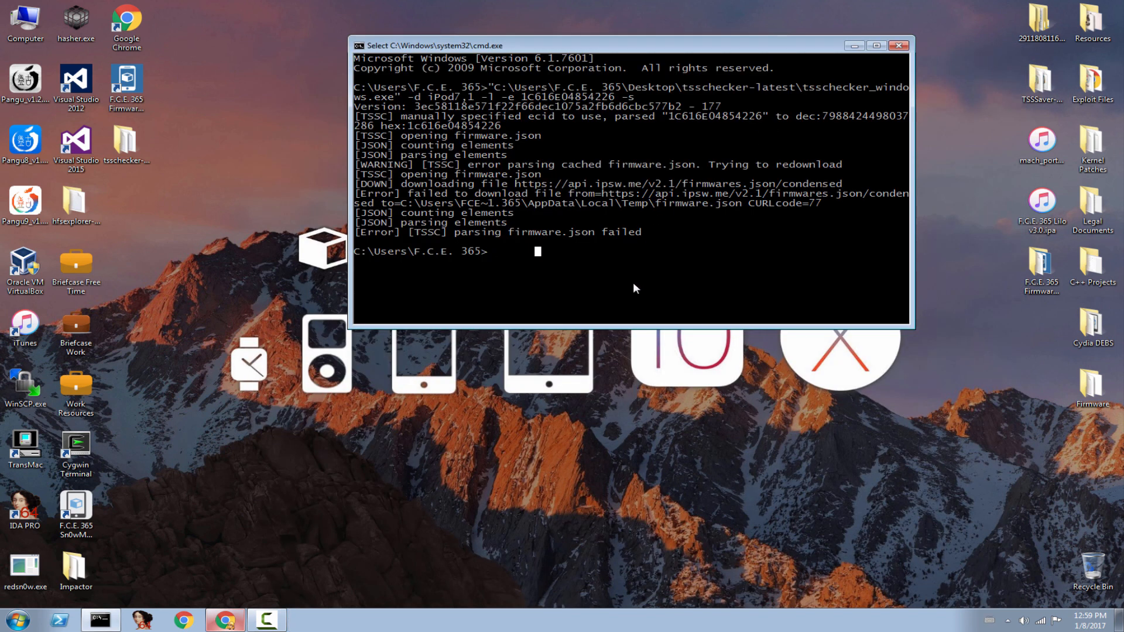
Clear the console and retype the tsschecker command with -d iPod7,1 -l -e.
{"action": "left_click", "coordinate": [898, 45]}
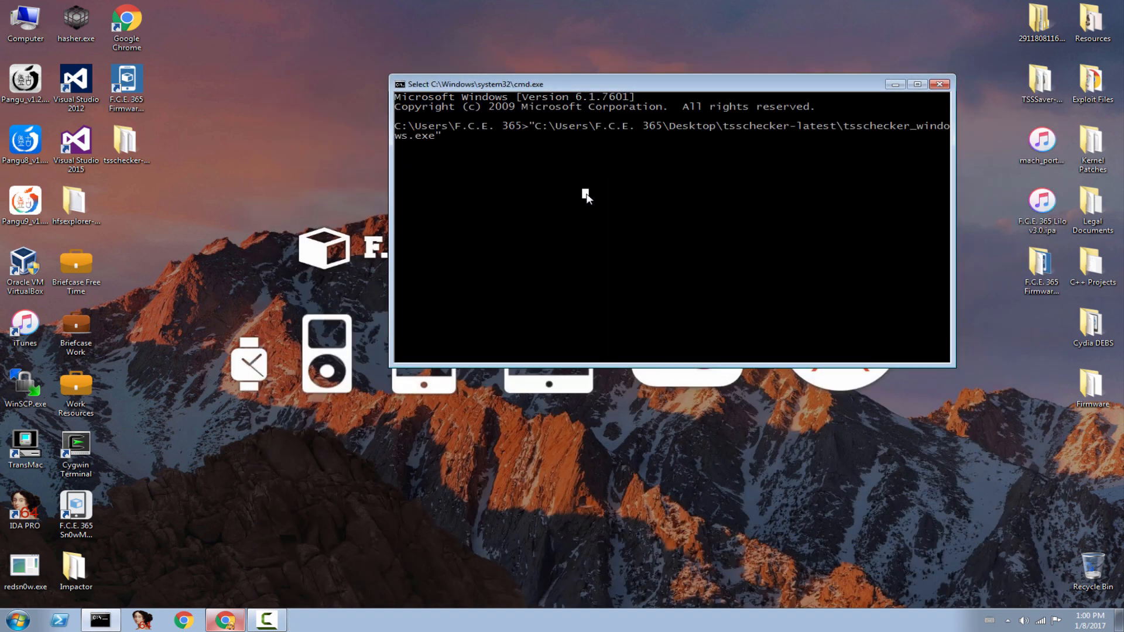
{"action": "left_click", "coordinate": [588, 198]}
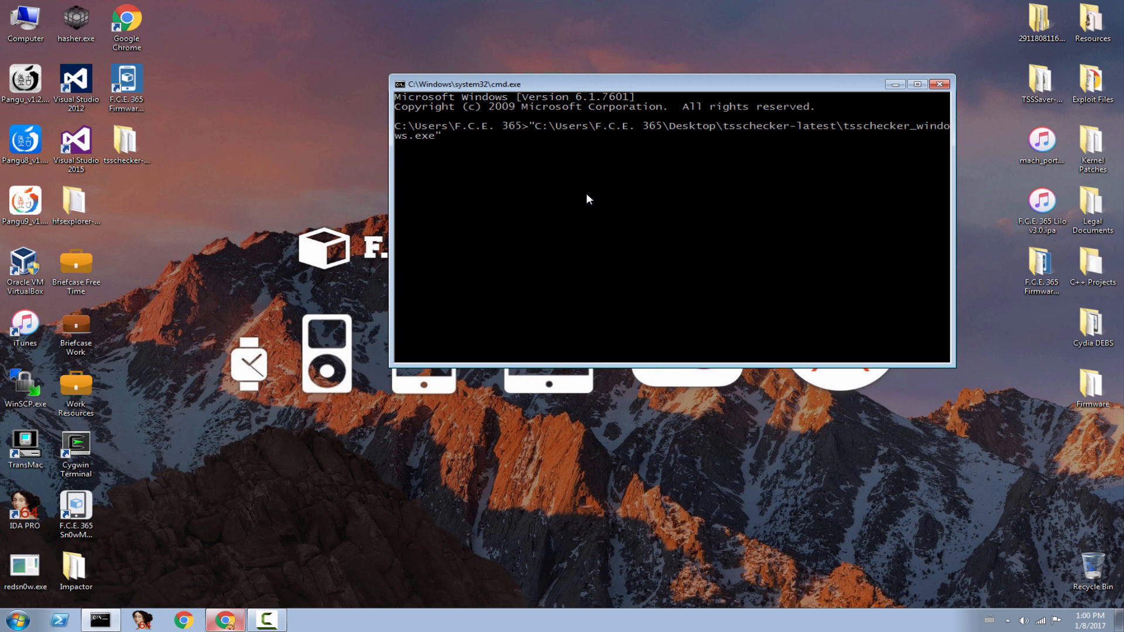
{"action": "type", "text": "-d"}
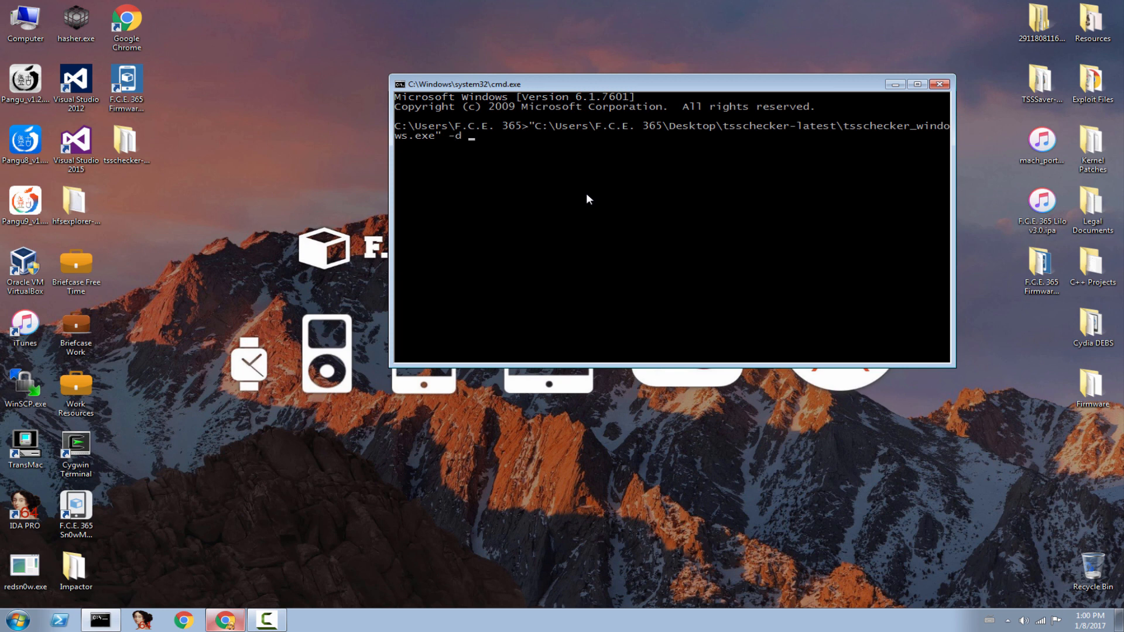
{"action": "type", "text": "iPod7"}
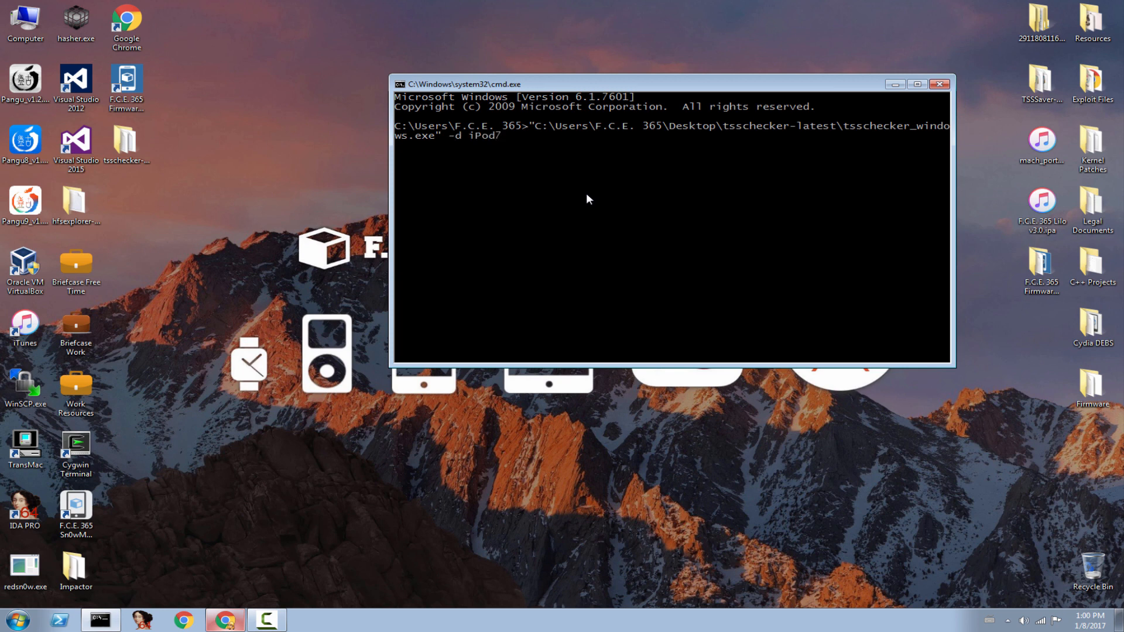
{"action": "type", "text": ",1"}
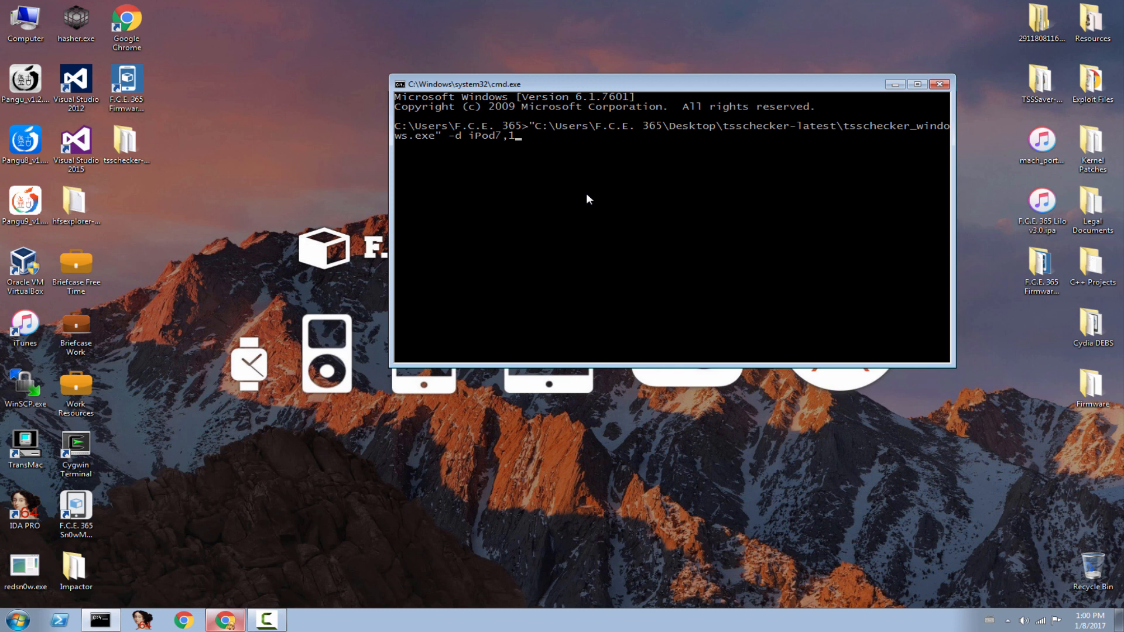
{"action": "type", "text": "-"}
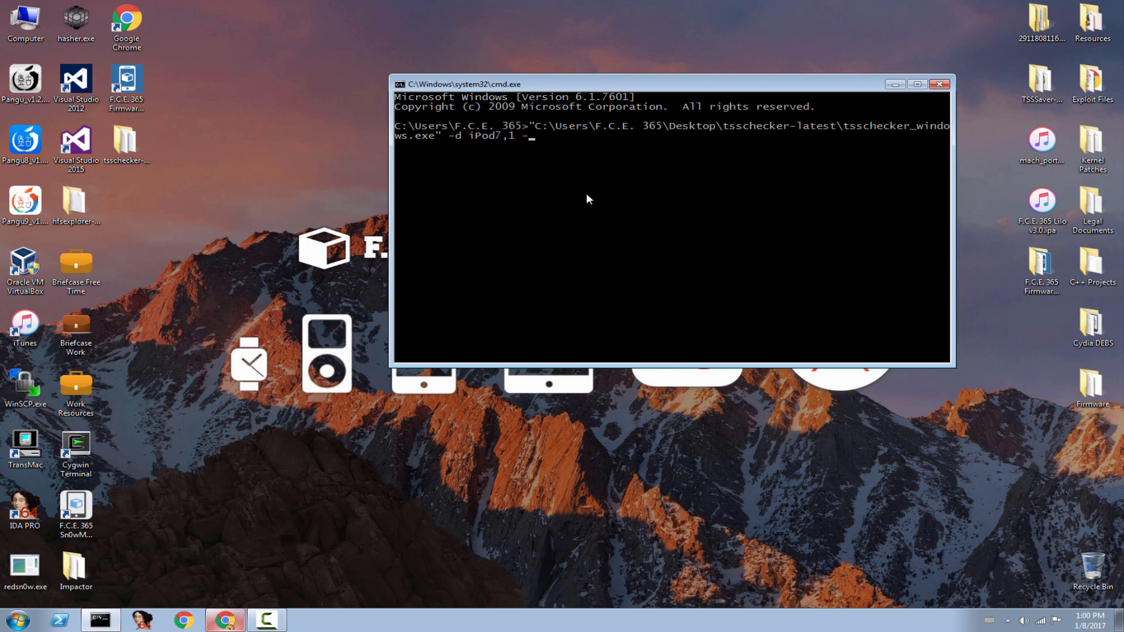
{"action": "type", "text": "l"}
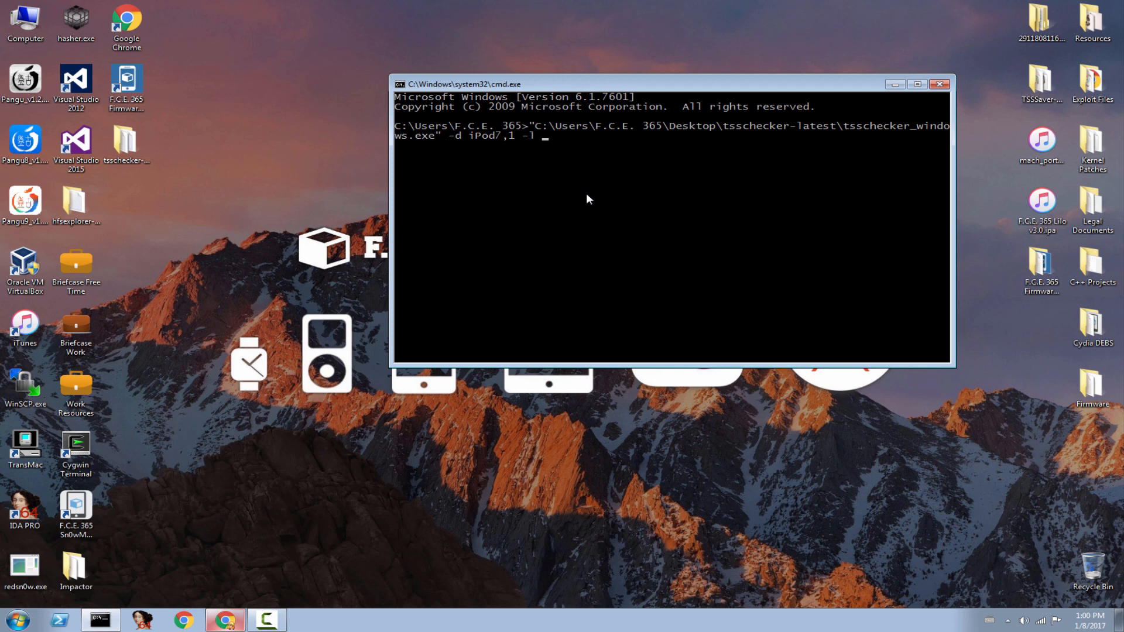
{"action": "type", "text": "-e"}
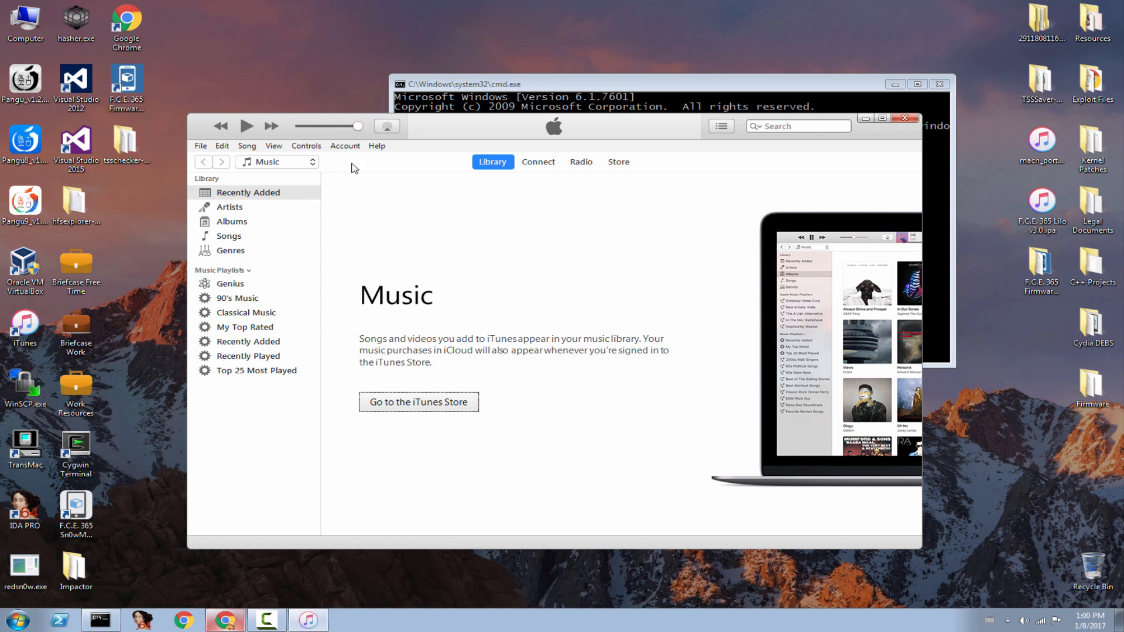
Show the connected iPod touch summary in iTunes and cycle the serial number to its ECID.
{"action": "left_click", "coordinate": [332, 162]}
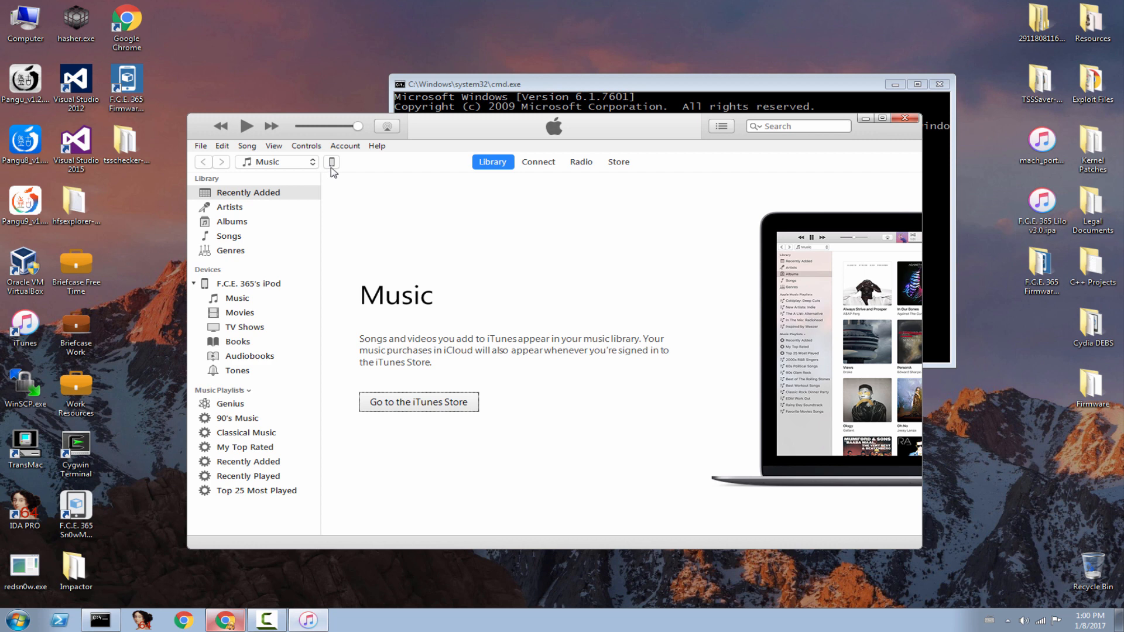
{"action": "left_click", "coordinate": [332, 162]}
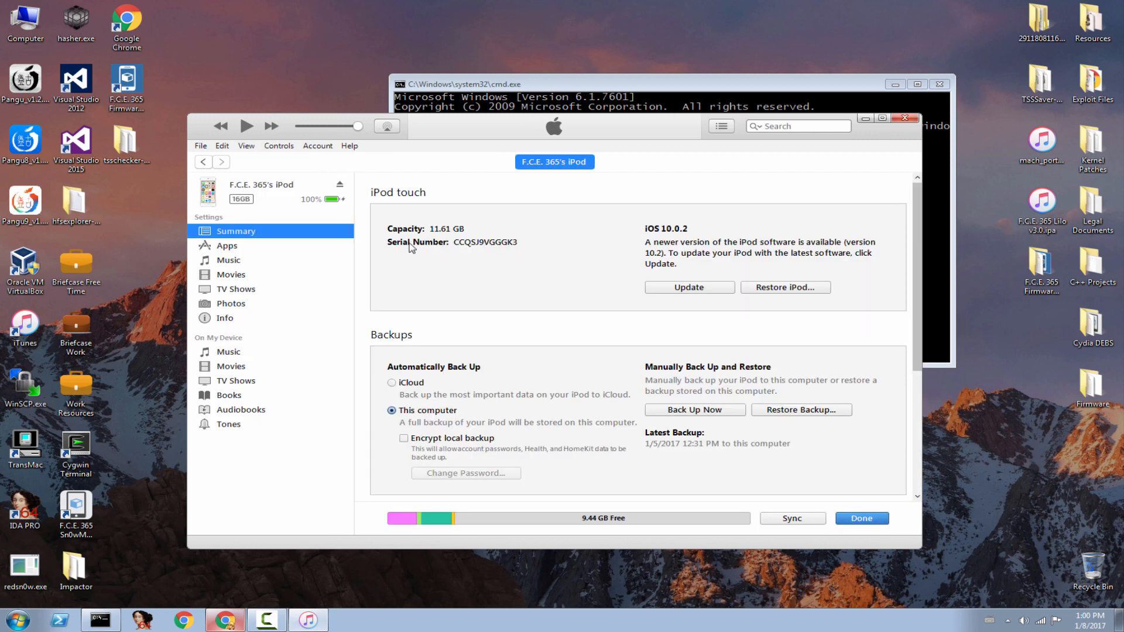
{"action": "mouse_move", "coordinate": [424, 248]}
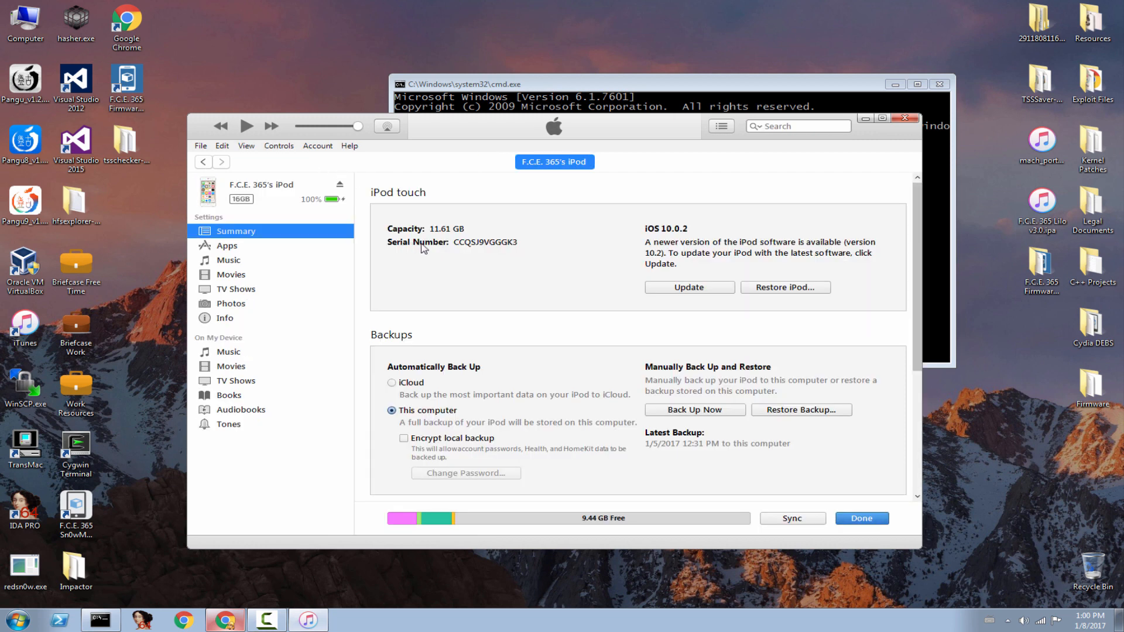
{"action": "left_click", "coordinate": [452, 242]}
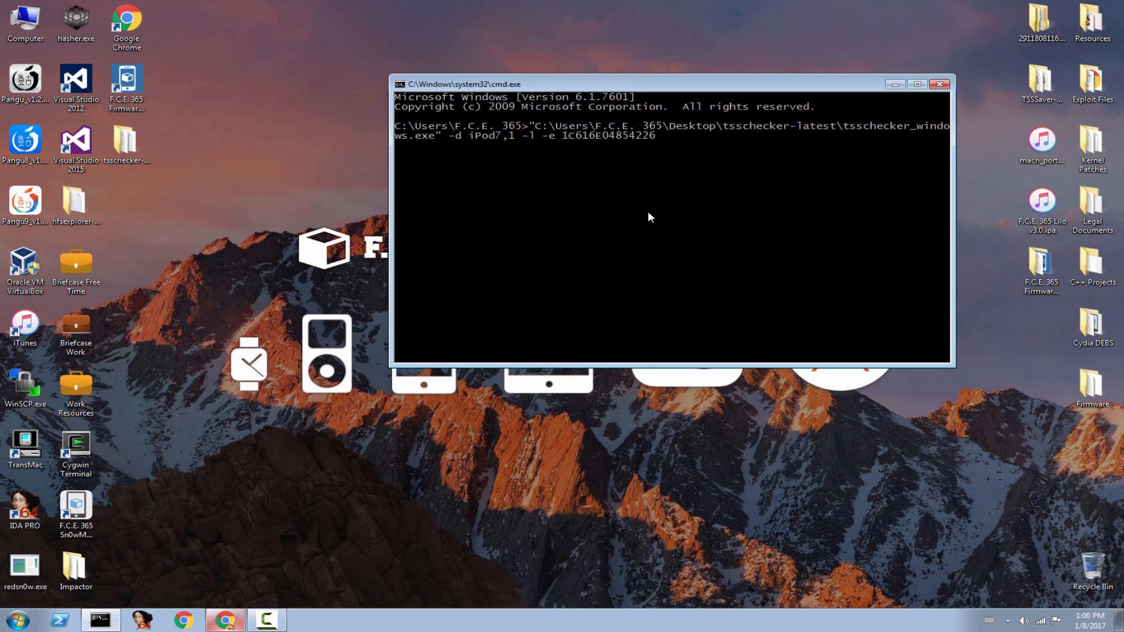
Run tsschecker with -s to save SHSH2 blobs for iPod7,1 iOS 10.2.
{"action": "type", "text": "-s"}
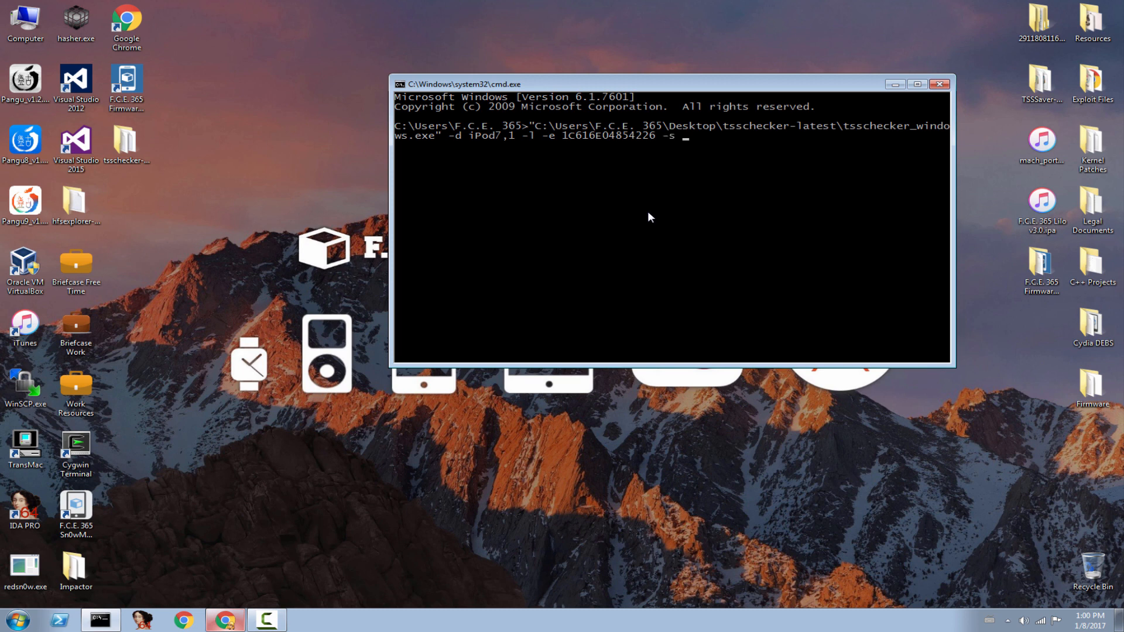
{"action": "type", "text": "-"}
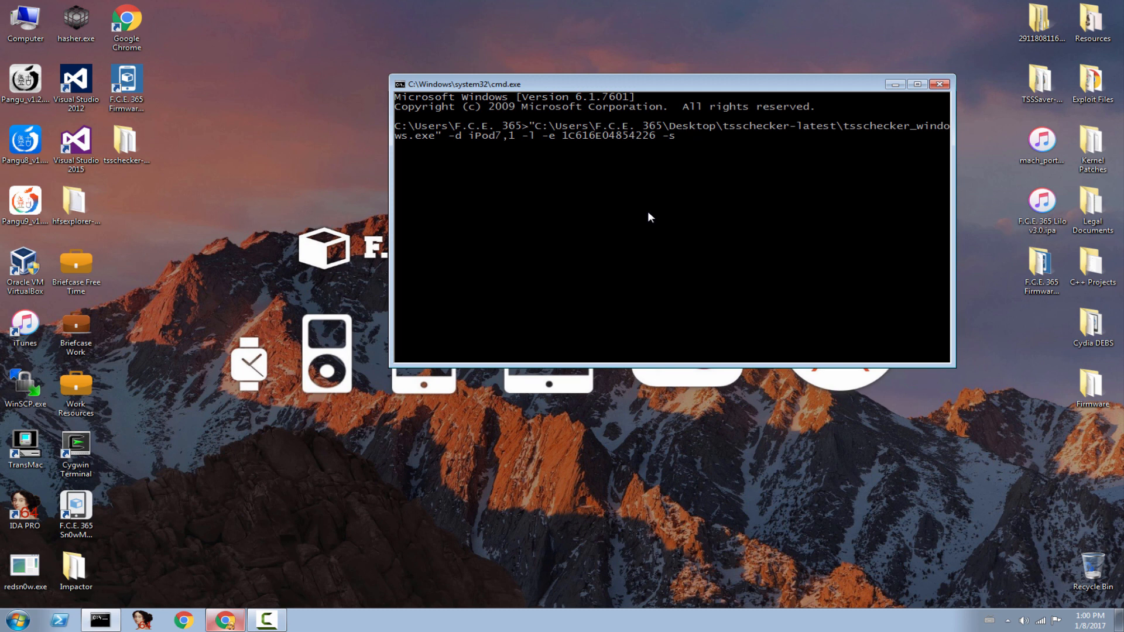
{"action": "key", "text": "Return"}
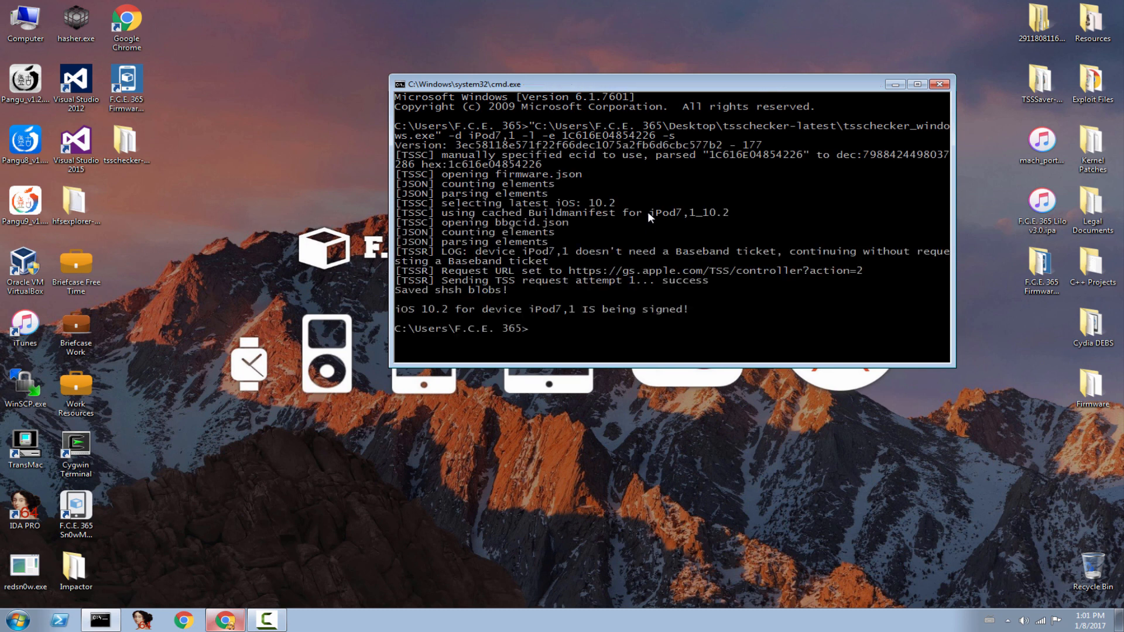
{"action": "mouse_move", "coordinate": [516, 306]}
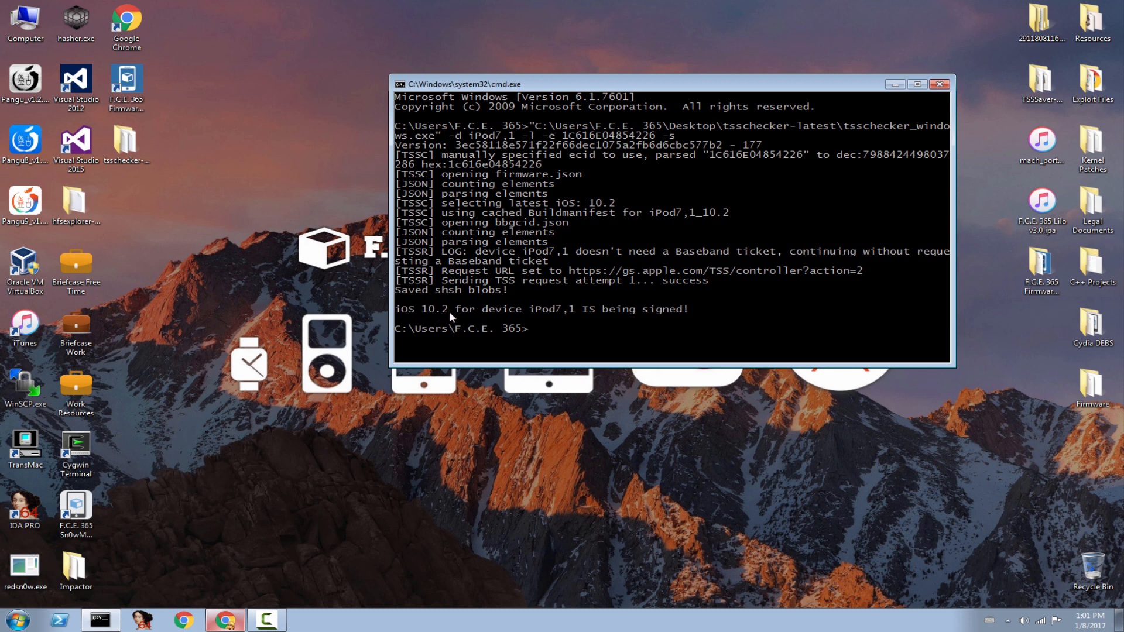
{"action": "mouse_move", "coordinate": [588, 311]}
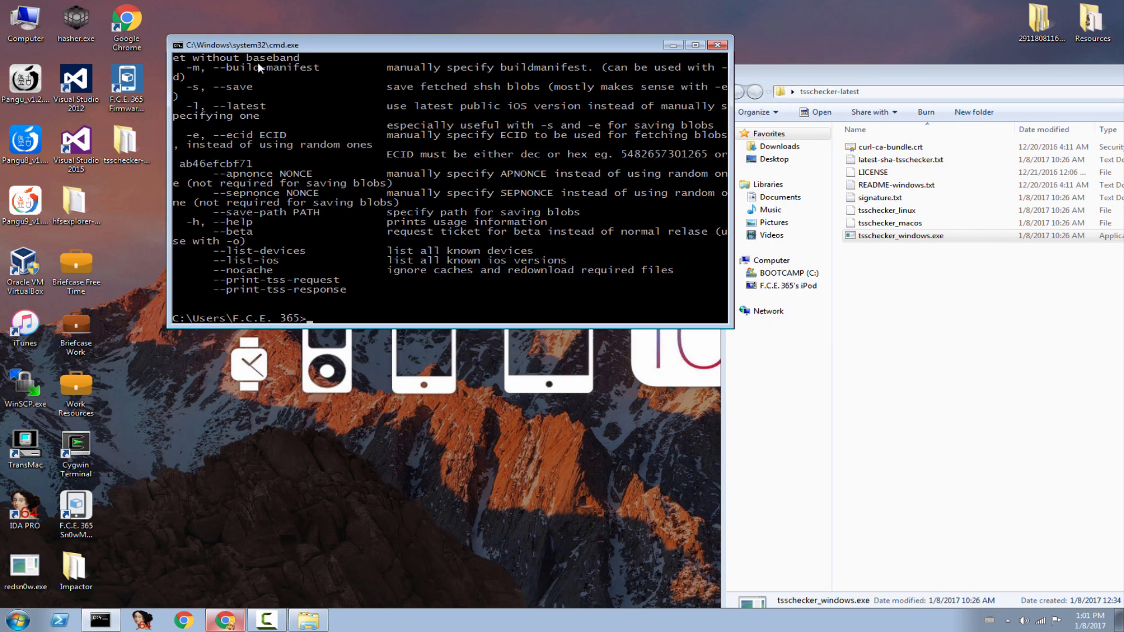
{"action": "mouse_move", "coordinate": [295, 161]}
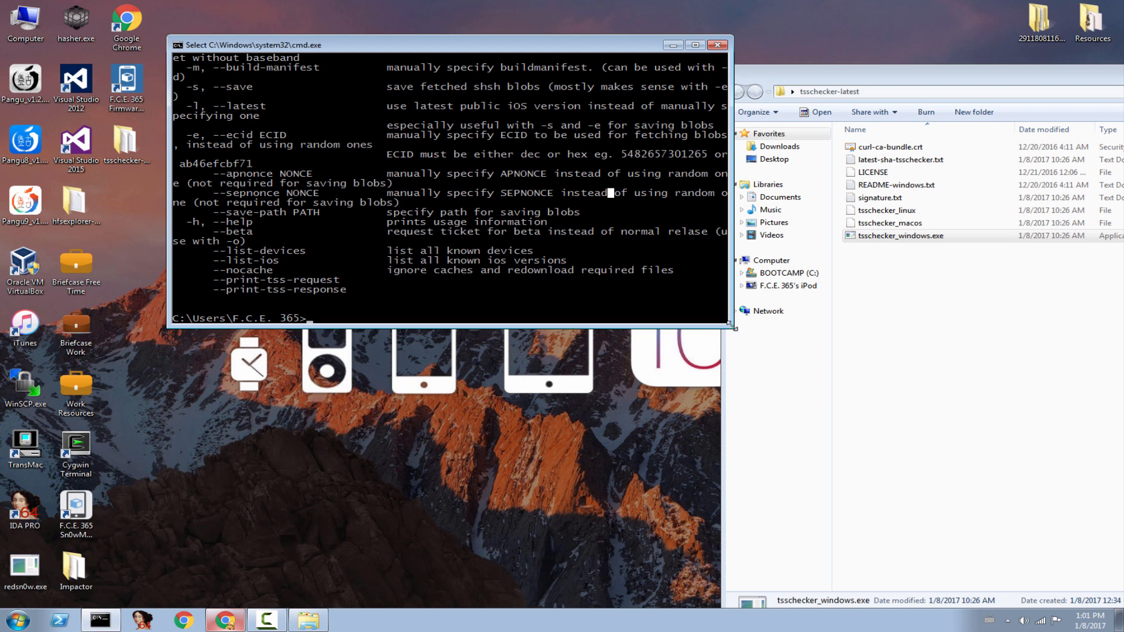
{"action": "mouse_move", "coordinate": [630, 135]}
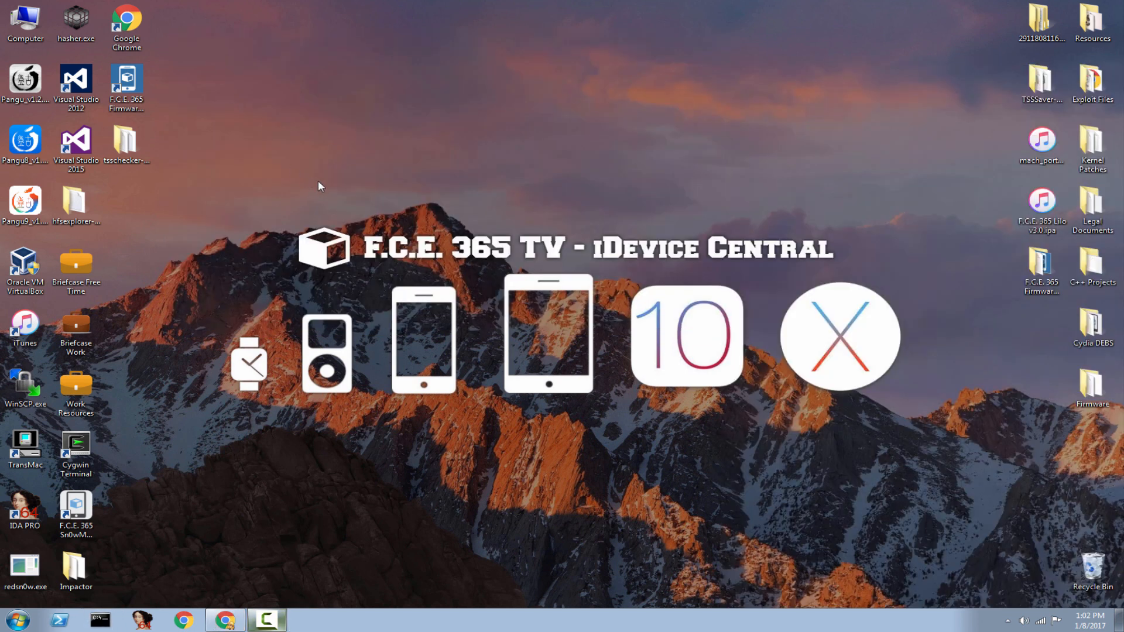
Restore and close the tsschecker-latest Explorer window.
{"action": "left_click", "coordinate": [100, 620]}
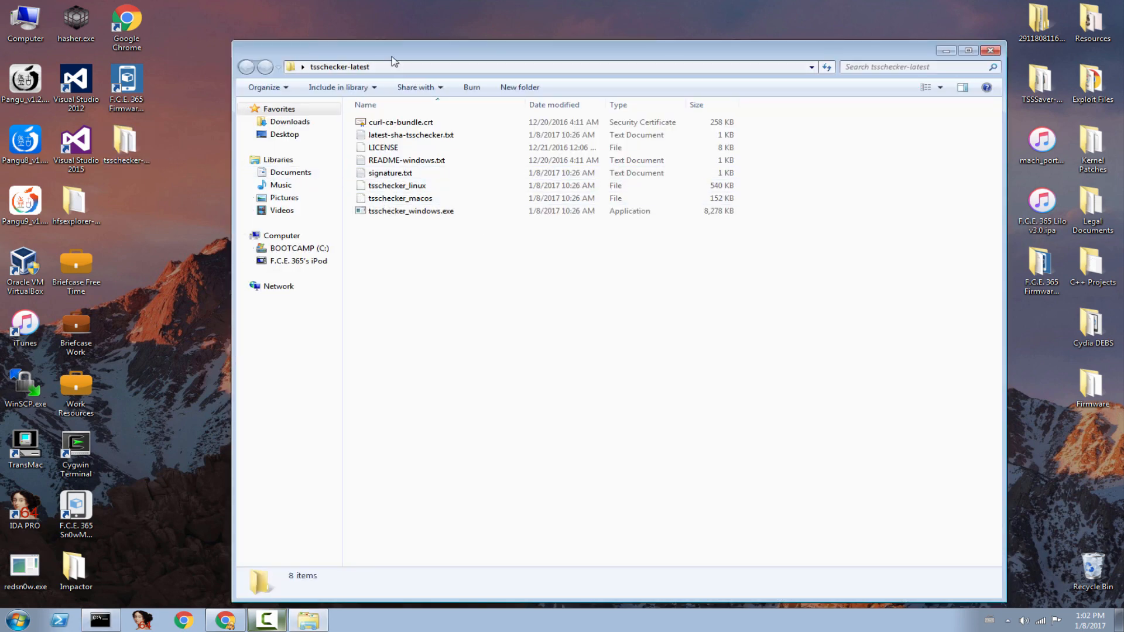
{"action": "double_click", "coordinate": [411, 210]}
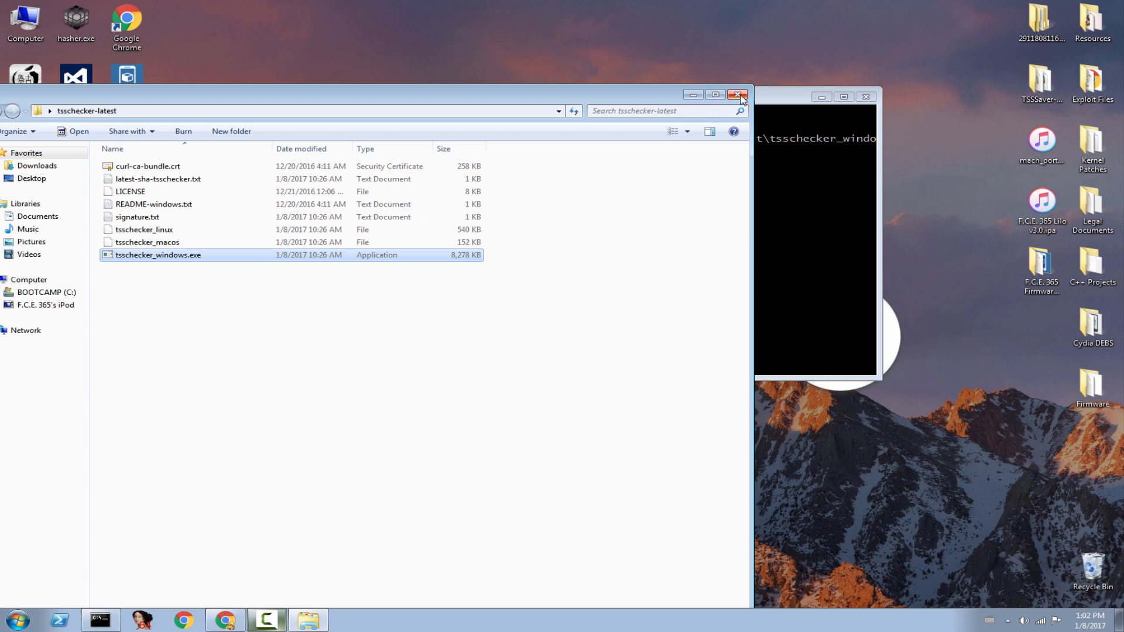
{"action": "left_click", "coordinate": [739, 95]}
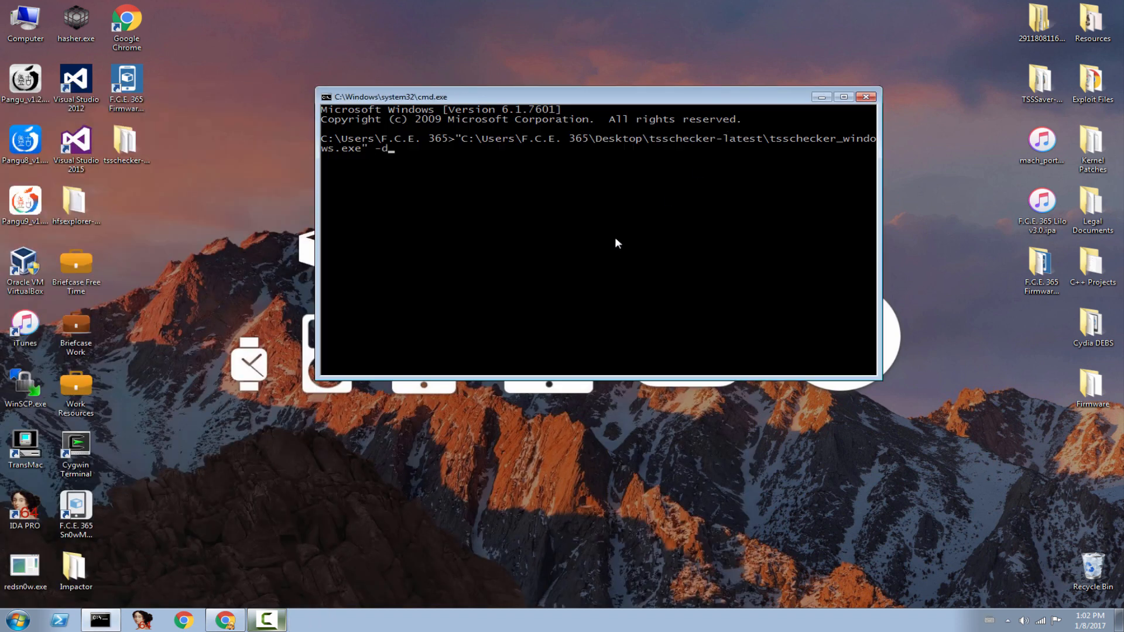
Run tsschecker -d iPod7,1 -l -e ECID -s --save-path targeting a new desktop SHSH2 folder.
{"action": "type", "text": "iPod7,"}
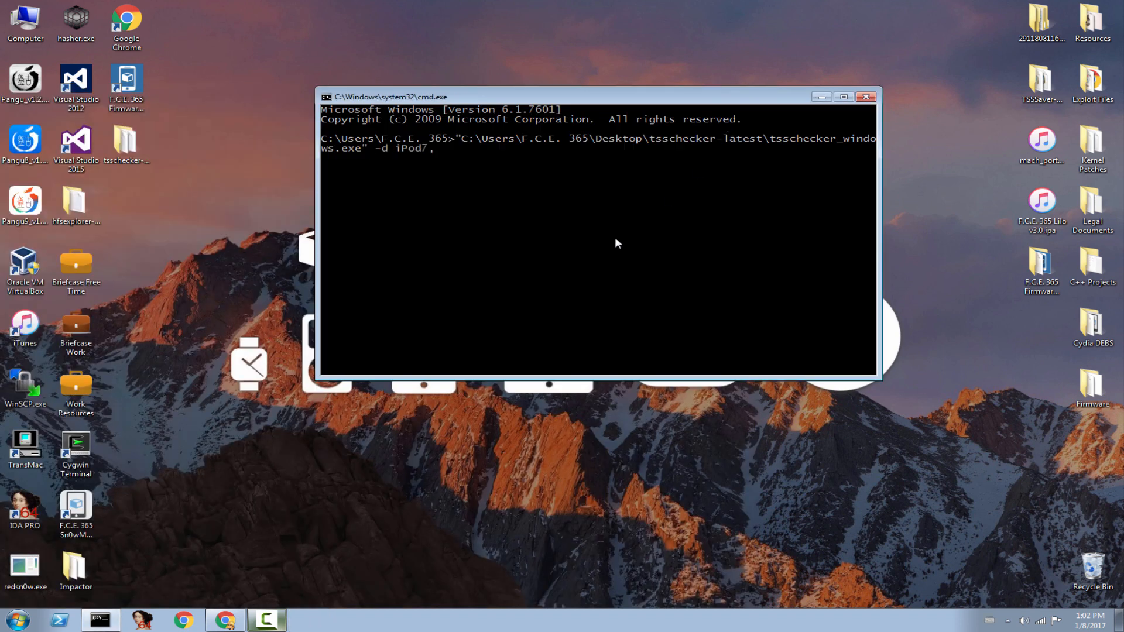
{"action": "type", "text": "1 -l 0"}
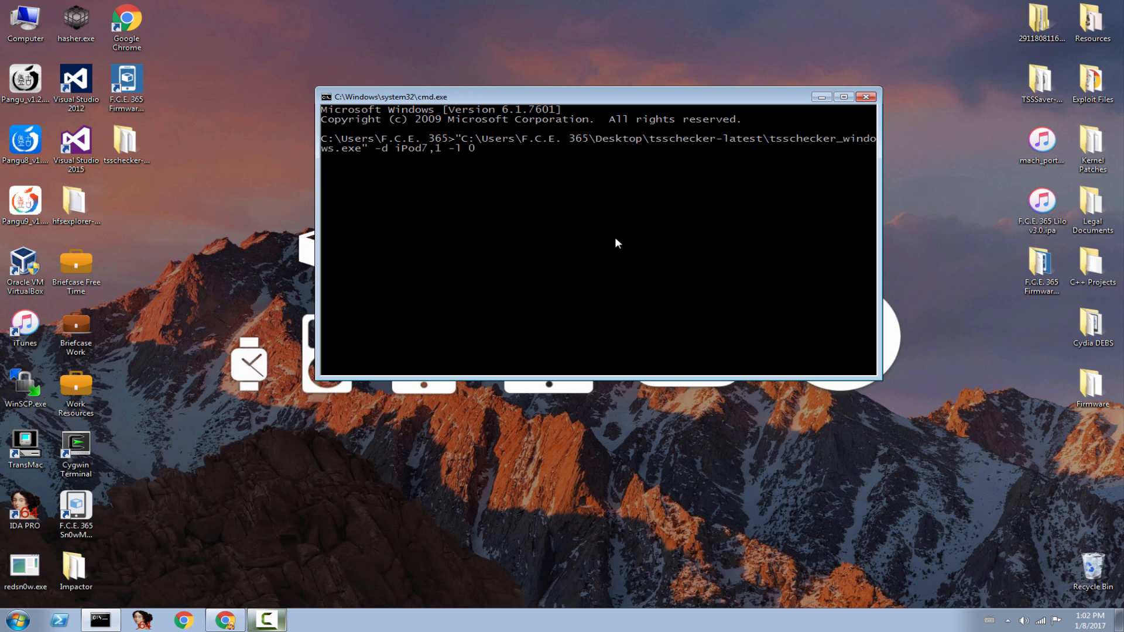
{"action": "type", "text": "-e 1C616E04854226"}
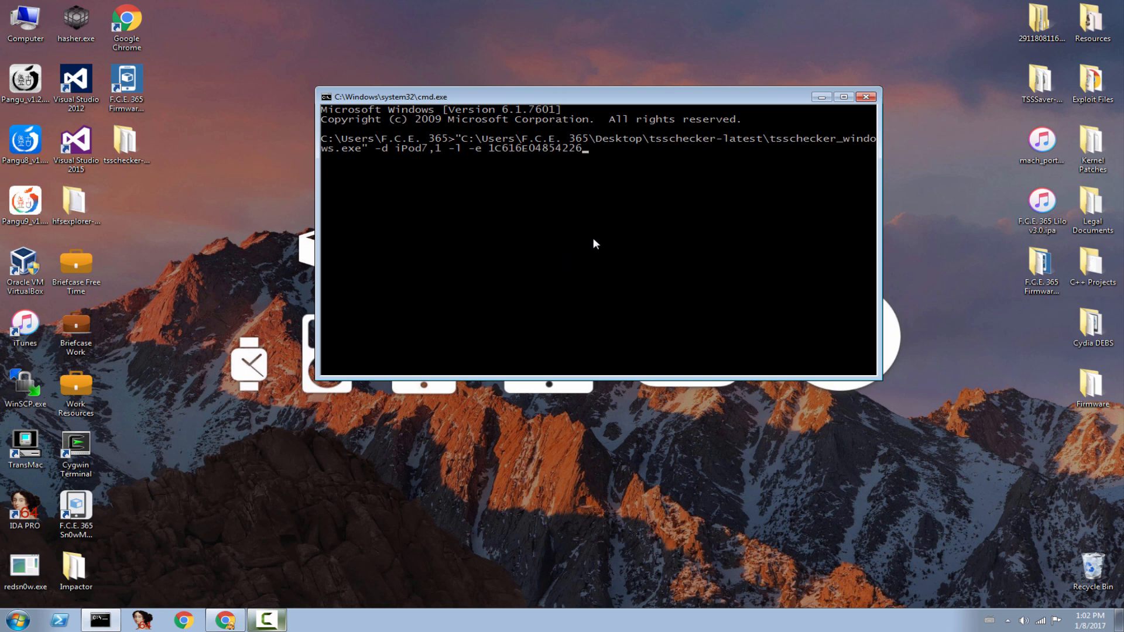
{"action": "type", "text": "-s"}
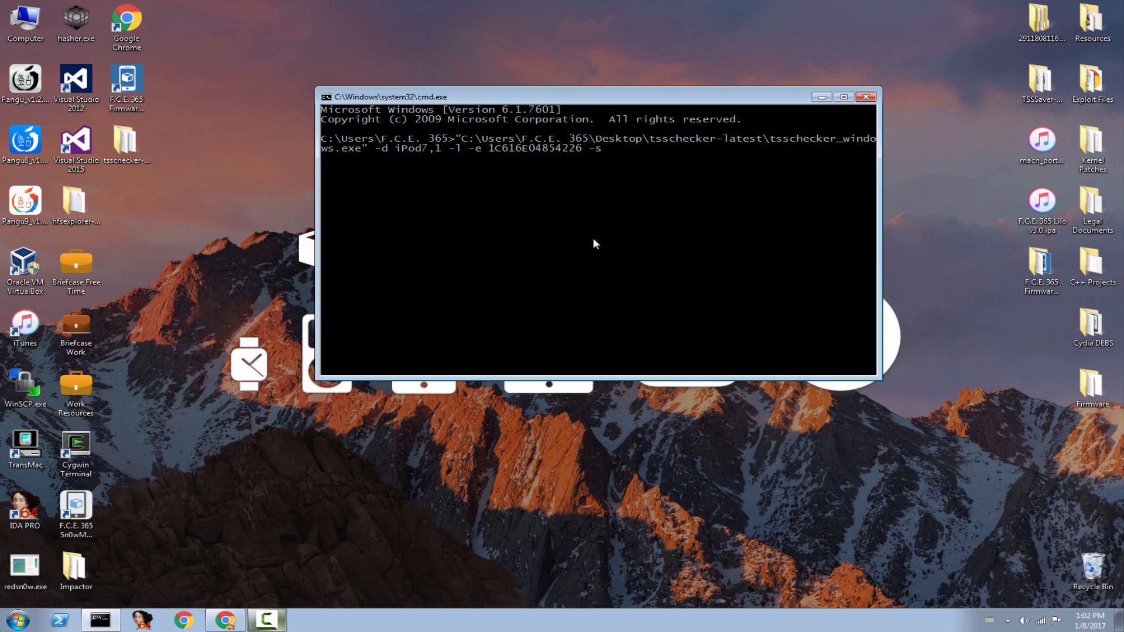
{"action": "type", "text": "--save-path"}
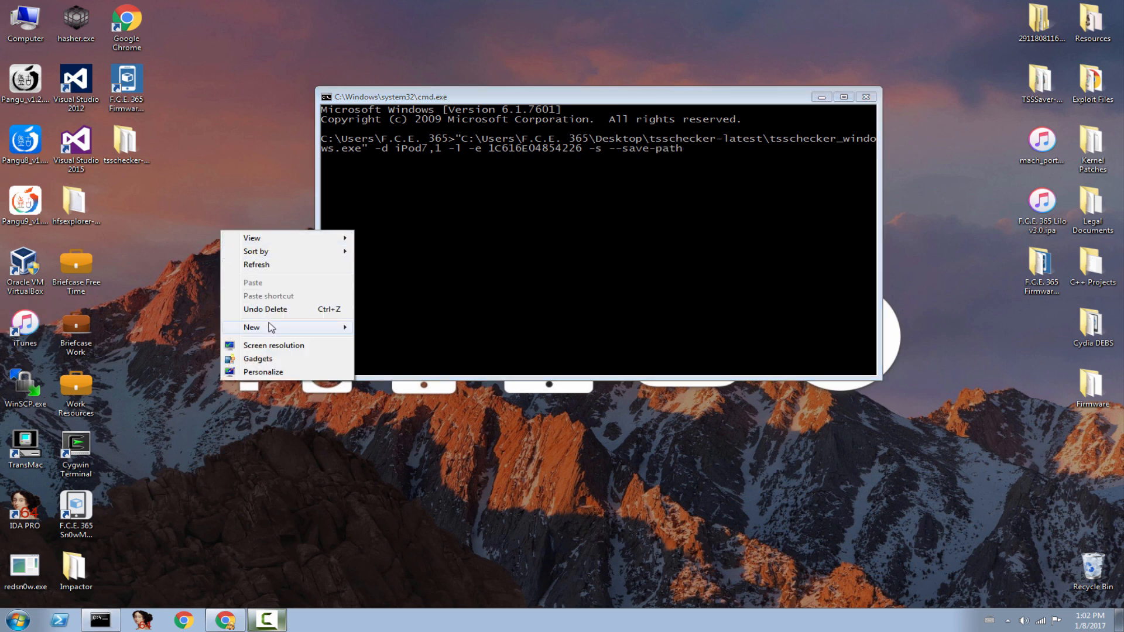
{"action": "left_click", "coordinate": [252, 327]}
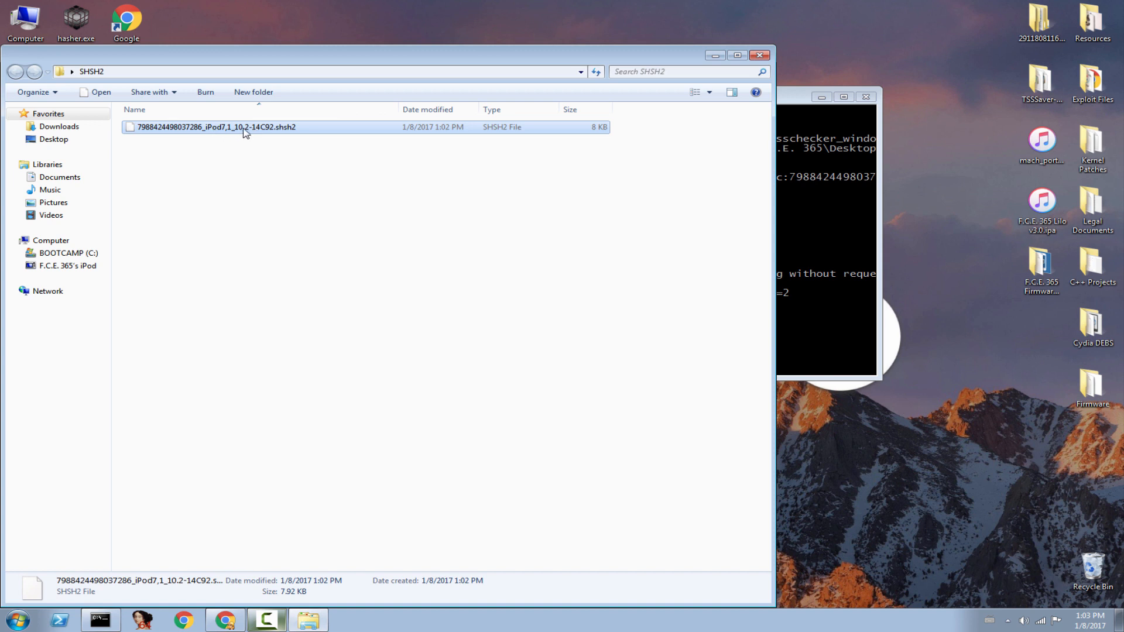
{"action": "mouse_move", "coordinate": [563, 129]}
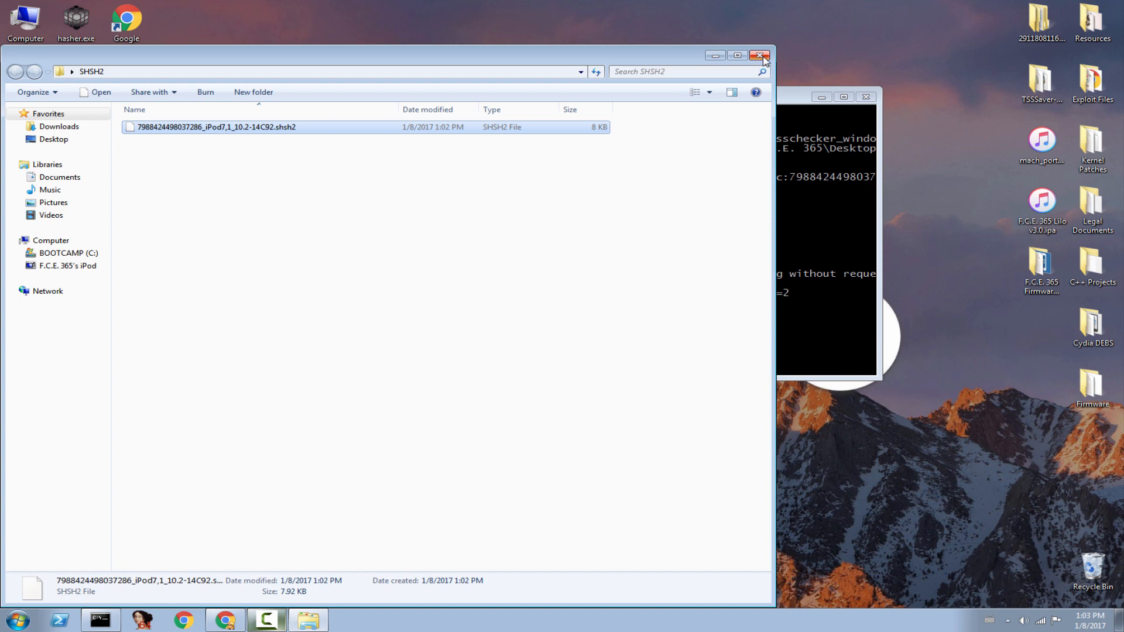
Close the SHSH2 folder window, leaving the saved-blobs confirmation visible.
{"action": "left_click", "coordinate": [759, 55]}
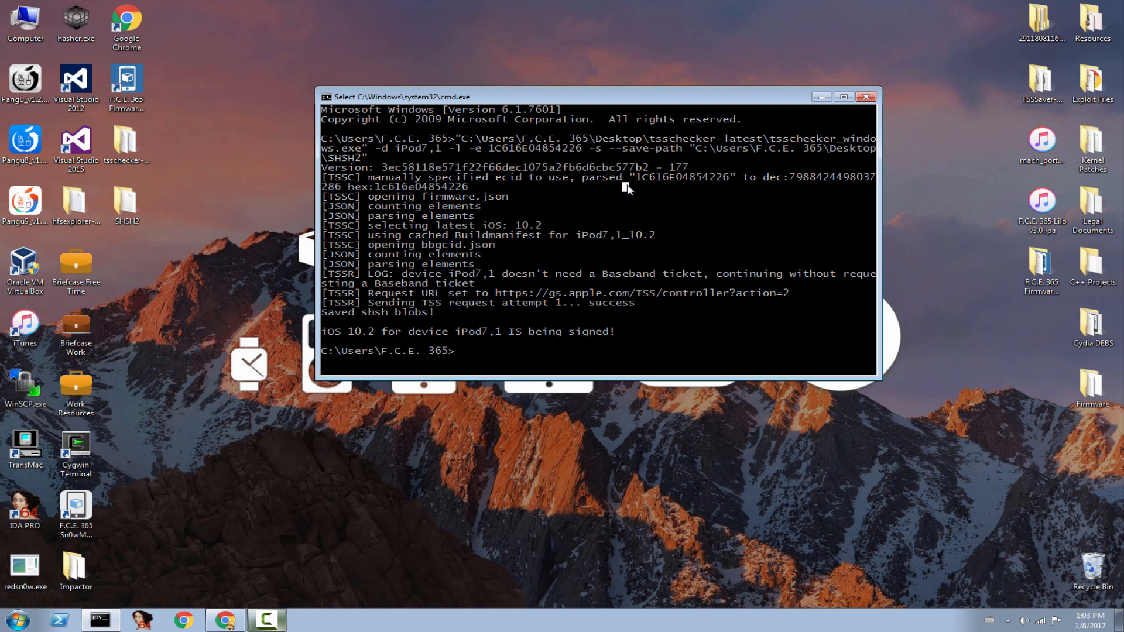
{"action": "mouse_move", "coordinate": [855, 64]}
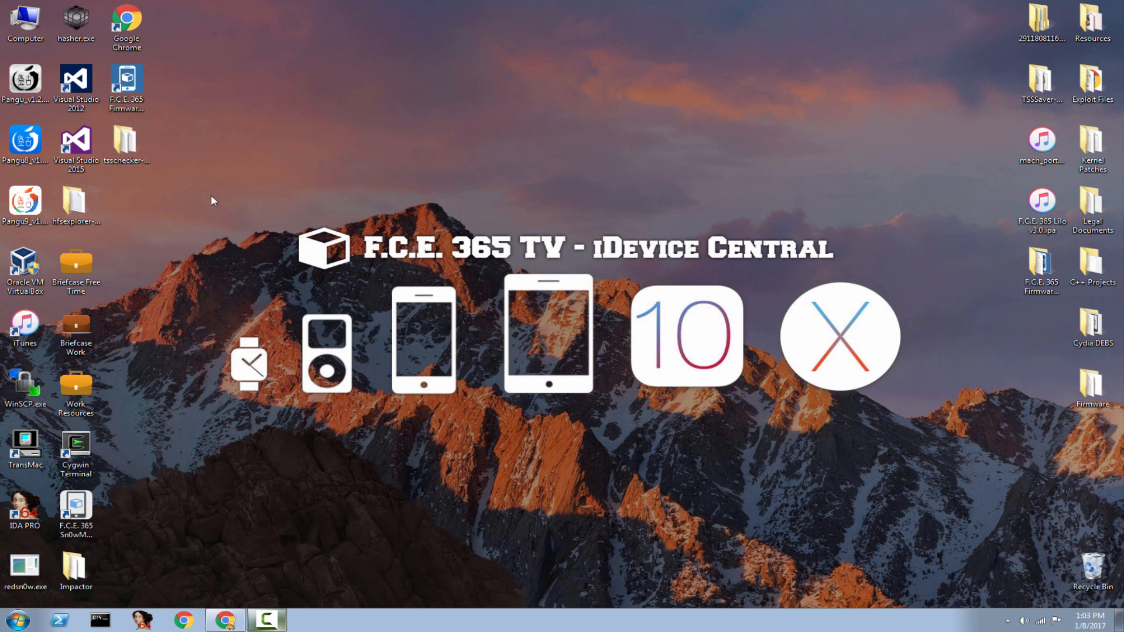
{"action": "mouse_move", "coordinate": [222, 204]}
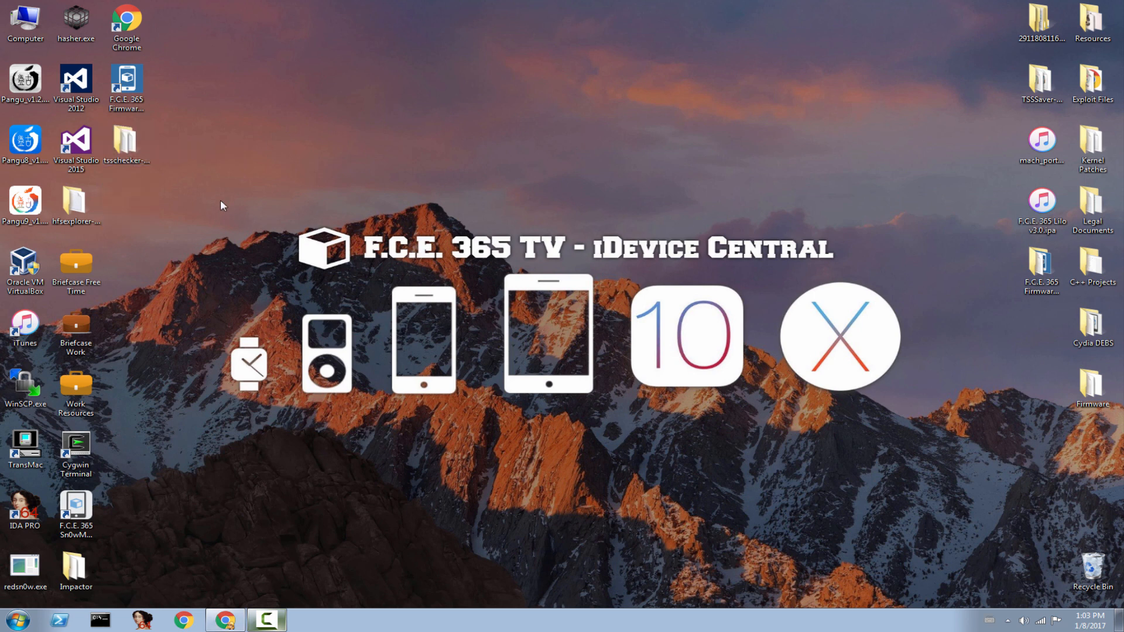
{"action": "mouse_move", "coordinate": [231, 520]}
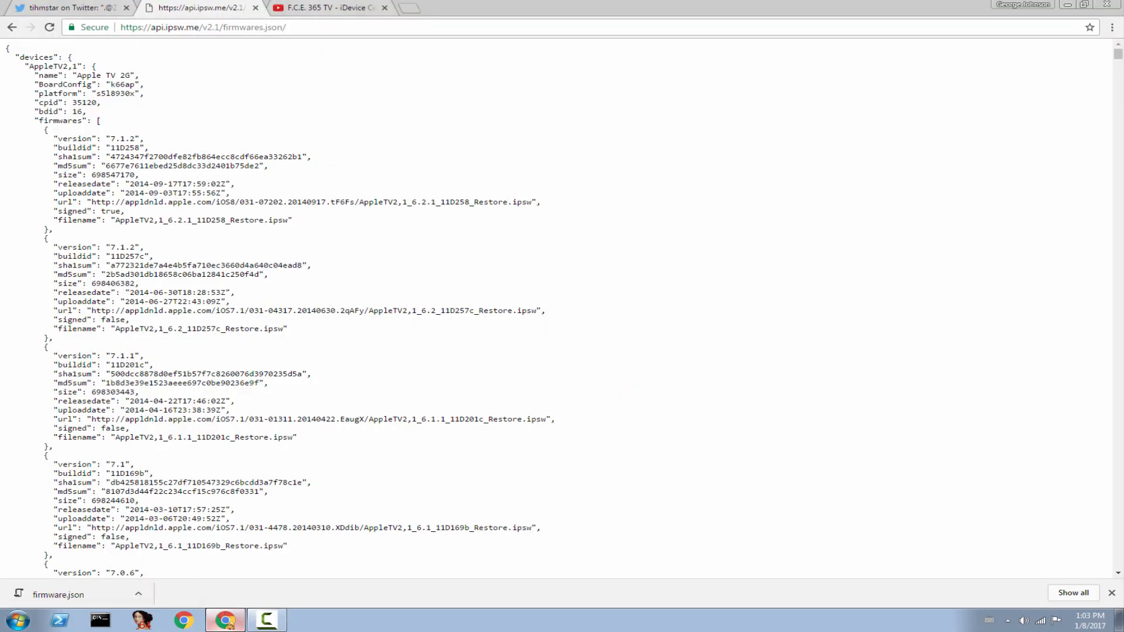
{"action": "left_click", "coordinate": [326, 8]}
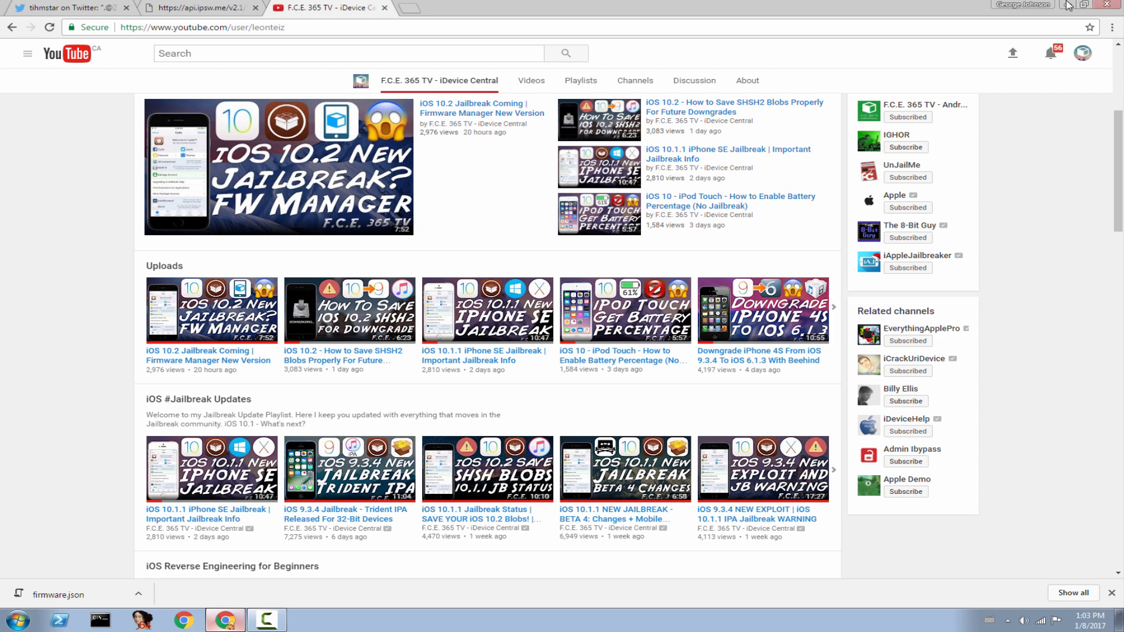
{"action": "left_click", "coordinate": [1084, 5]}
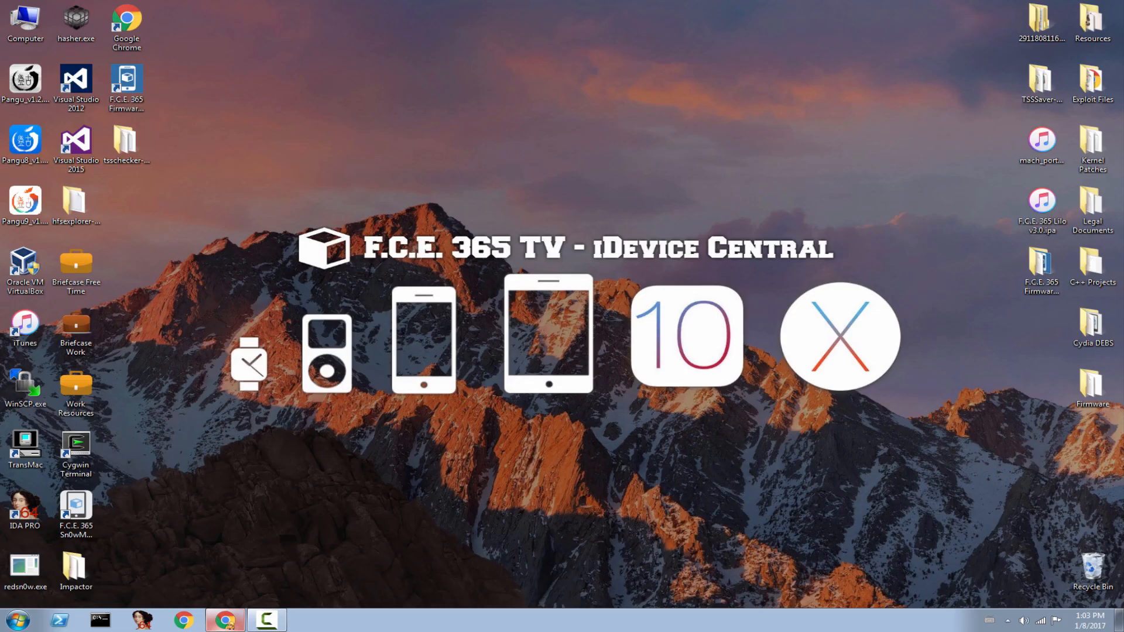